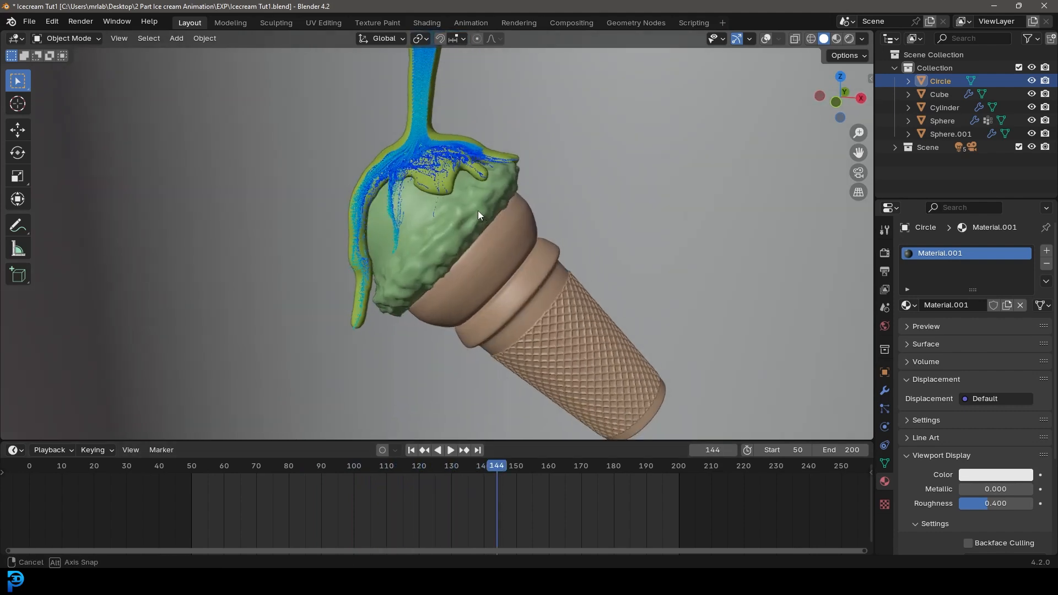
# Orbit around the finished ooze result and switch to the Layout workspace.
pyautogui.moveTo(472, 270); pyautogui.dragTo(459, 216)
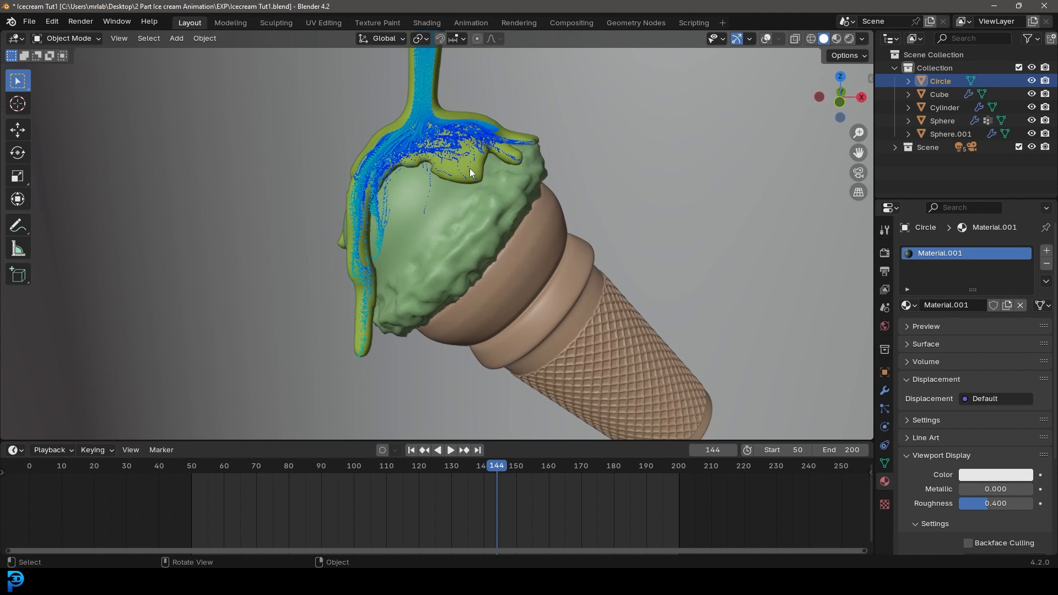
pyautogui.click(425, 22)
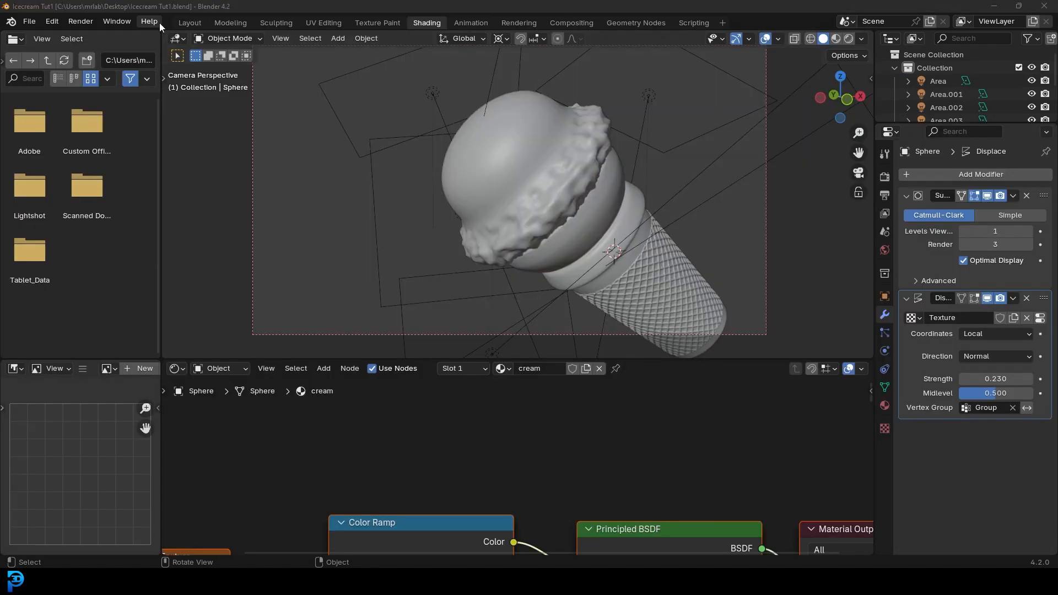
pyautogui.click(189, 22)
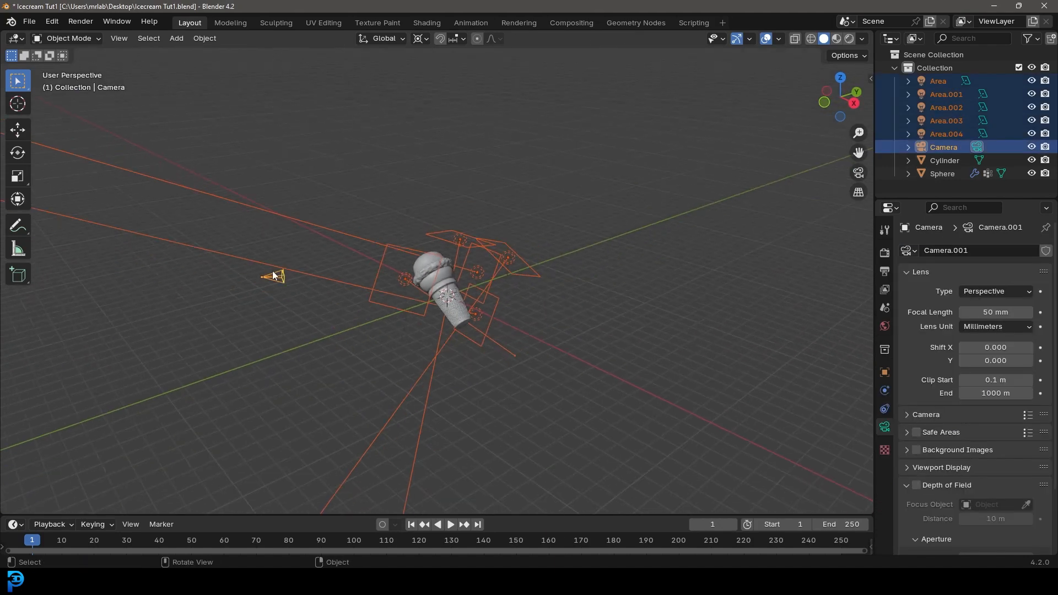
# Move the selected camera and lights into a new 'Scene' collection and hide it.
pyautogui.press('m')
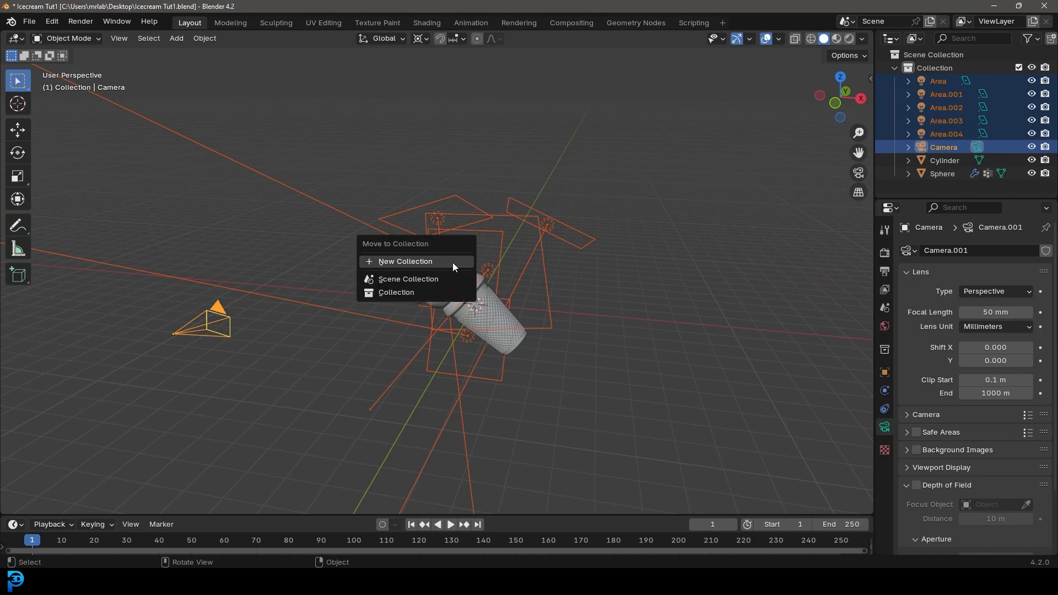
pyautogui.click(405, 261)
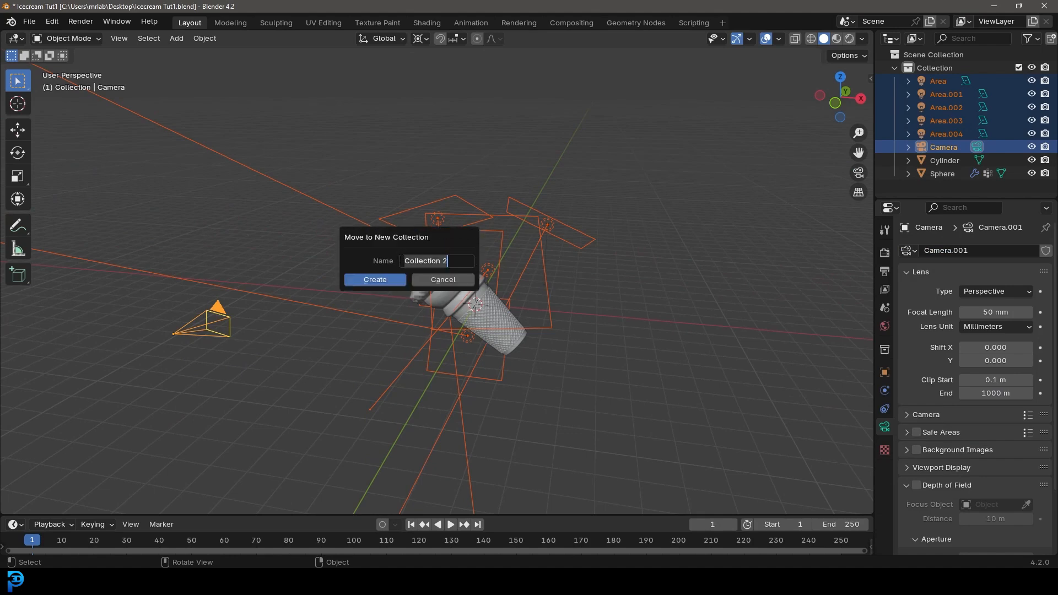
pyautogui.write('Scene')
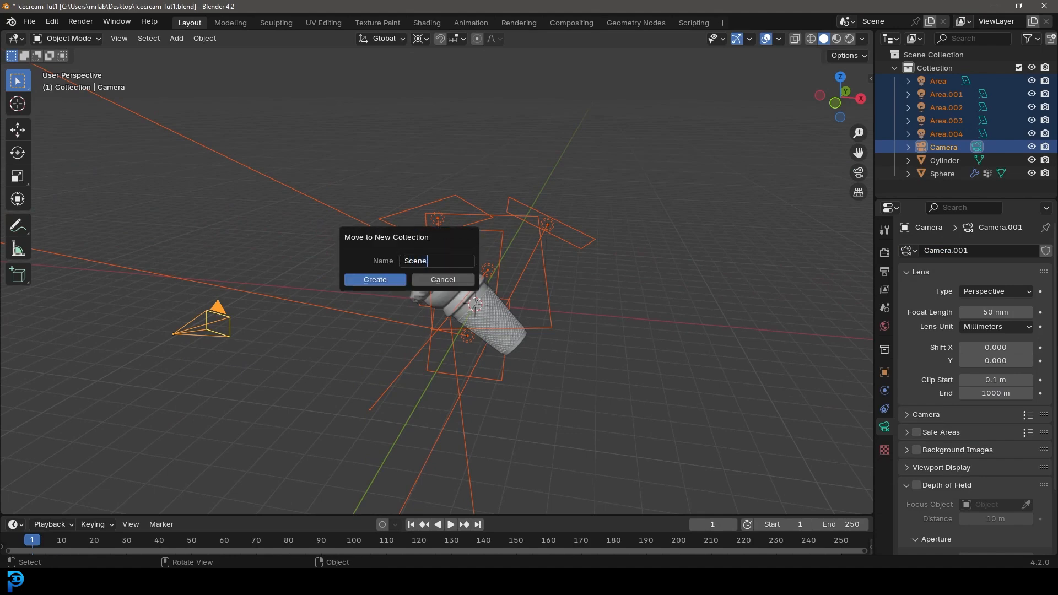
pyautogui.click(373, 279)
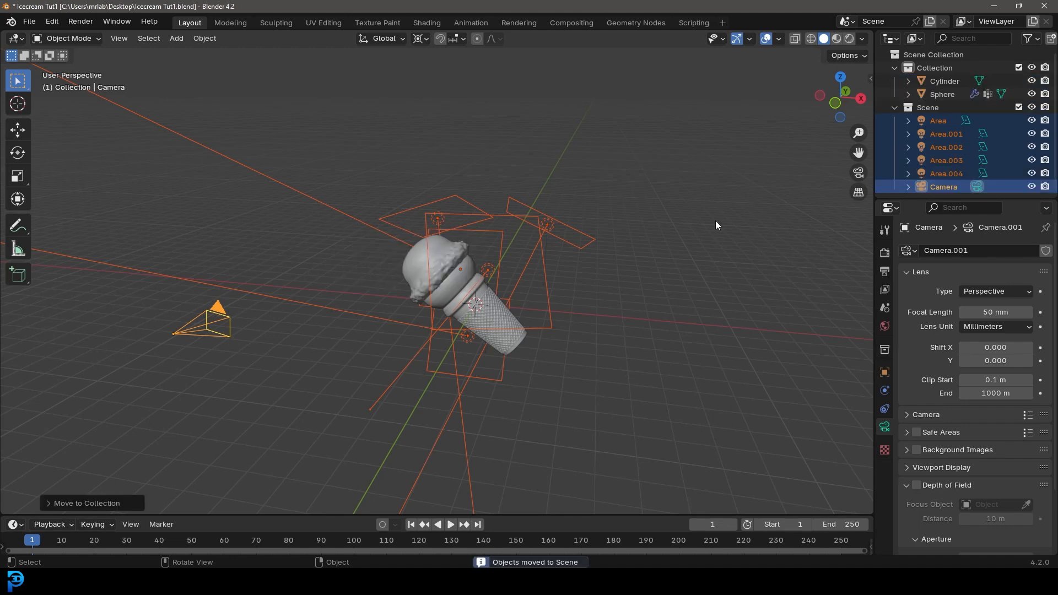
pyautogui.click(895, 107)
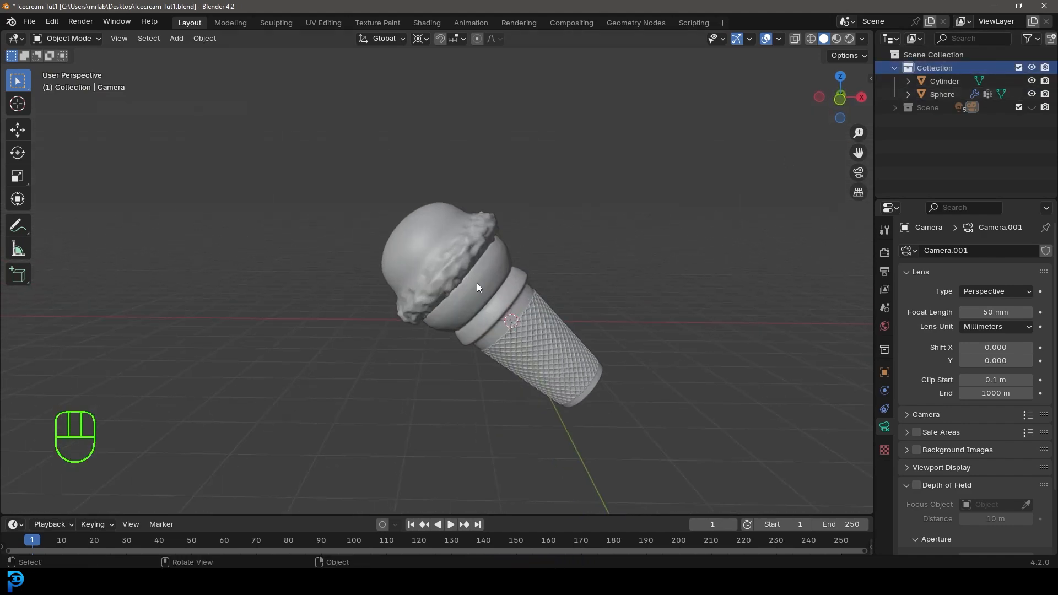
# Add a UV sphere, set the pivot to Median Point, and shrink it into a small droplet.
pyautogui.press('shift+a')
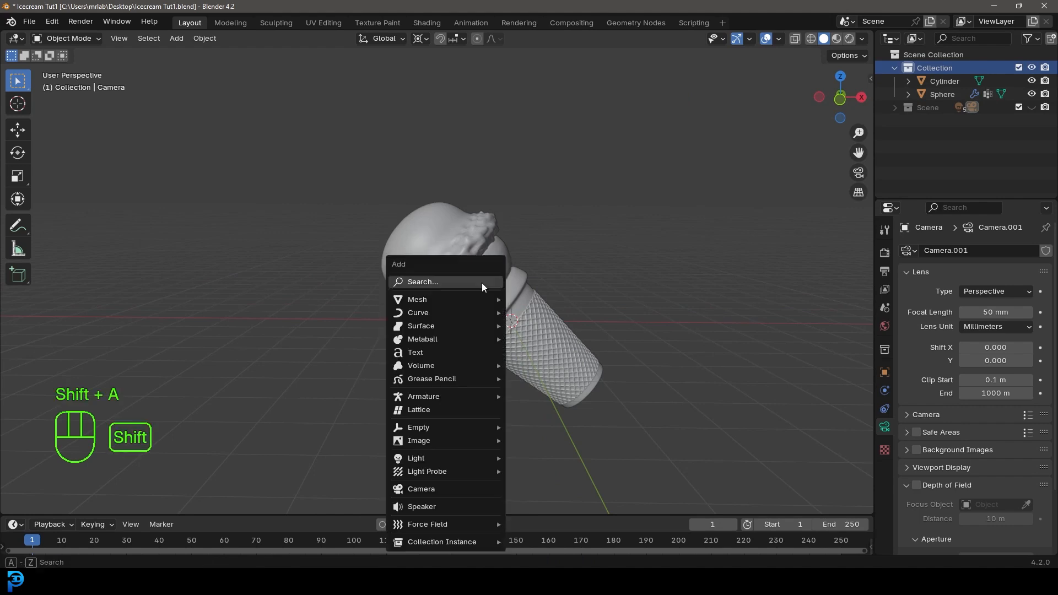
pyautogui.moveTo(417, 299)
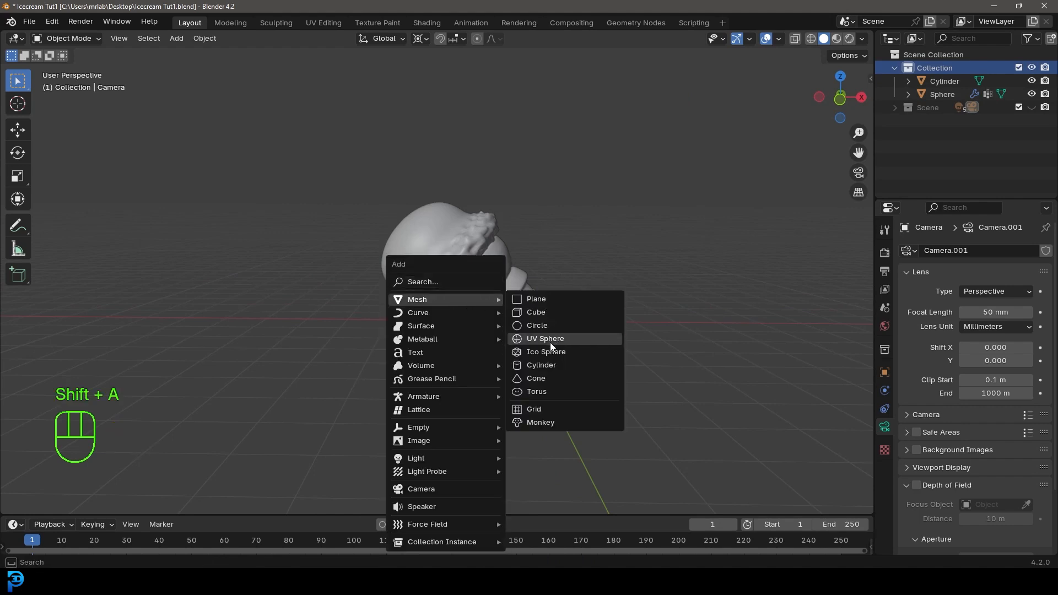
pyautogui.click(545, 338)
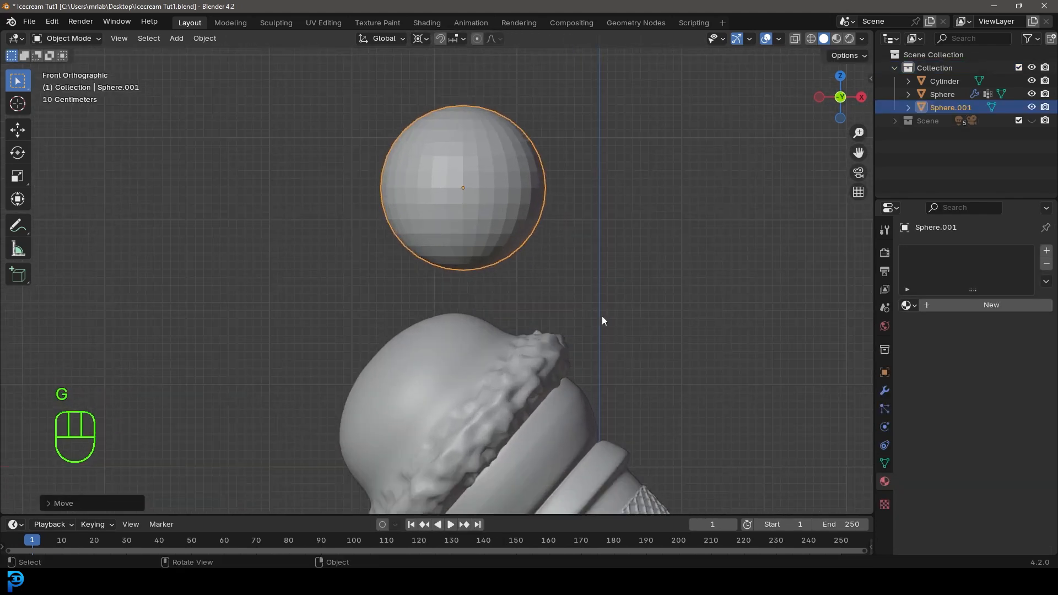
pyautogui.press('s')
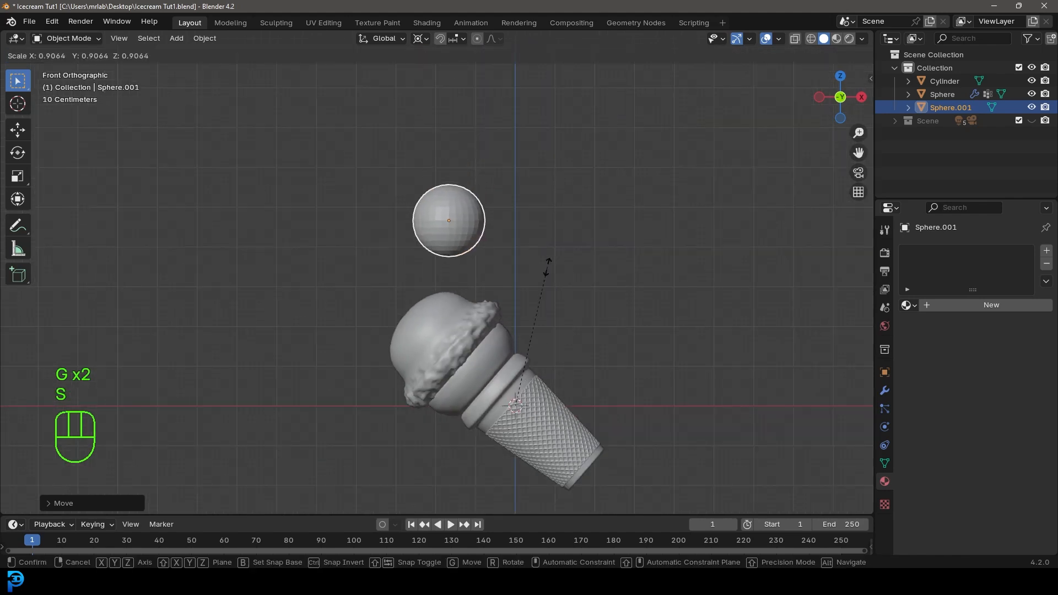
pyautogui.click(419, 38)
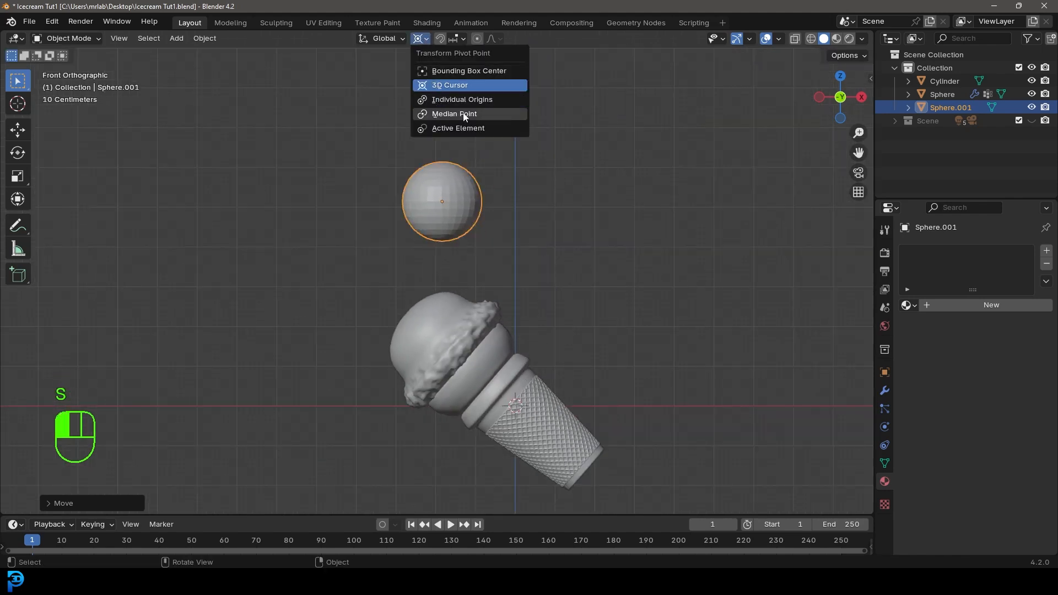
pyautogui.click(575, 252)
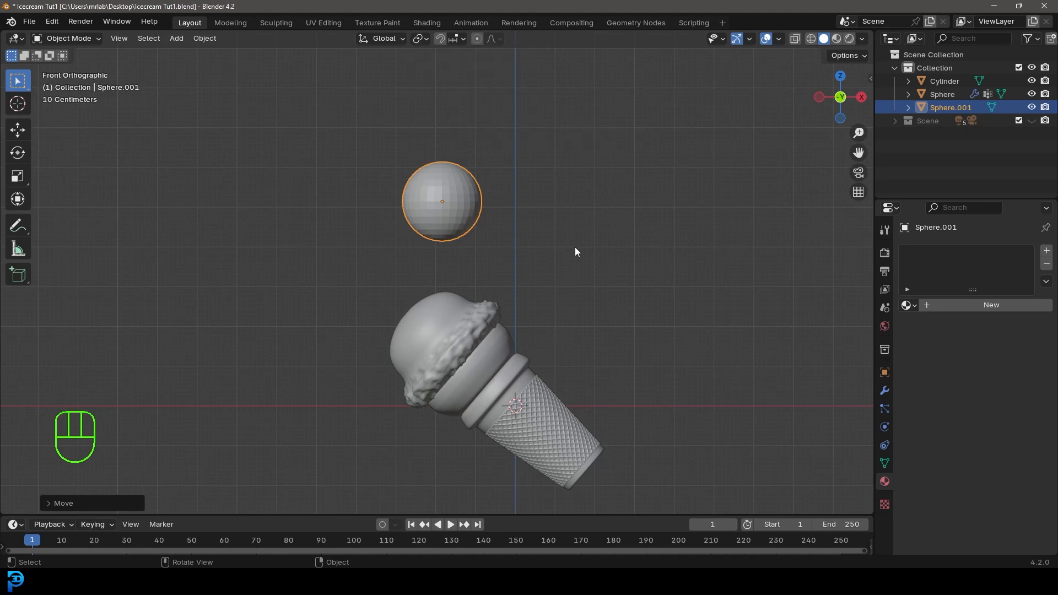
pyautogui.press('s')
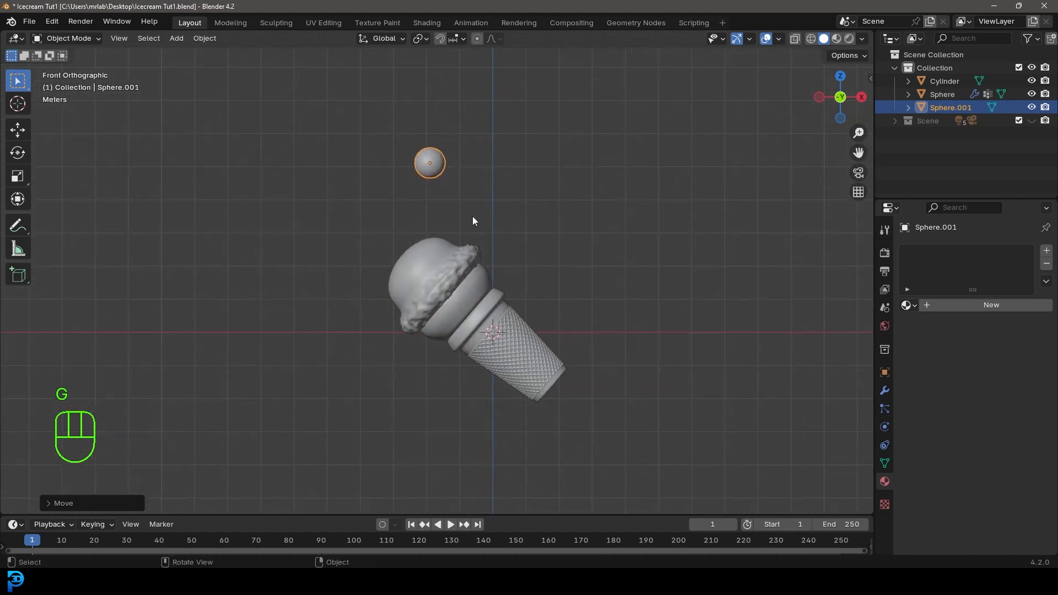
# Add a cube, enlarge it and stretch it upward past the droplet sphere.
pyautogui.press('shift+a')
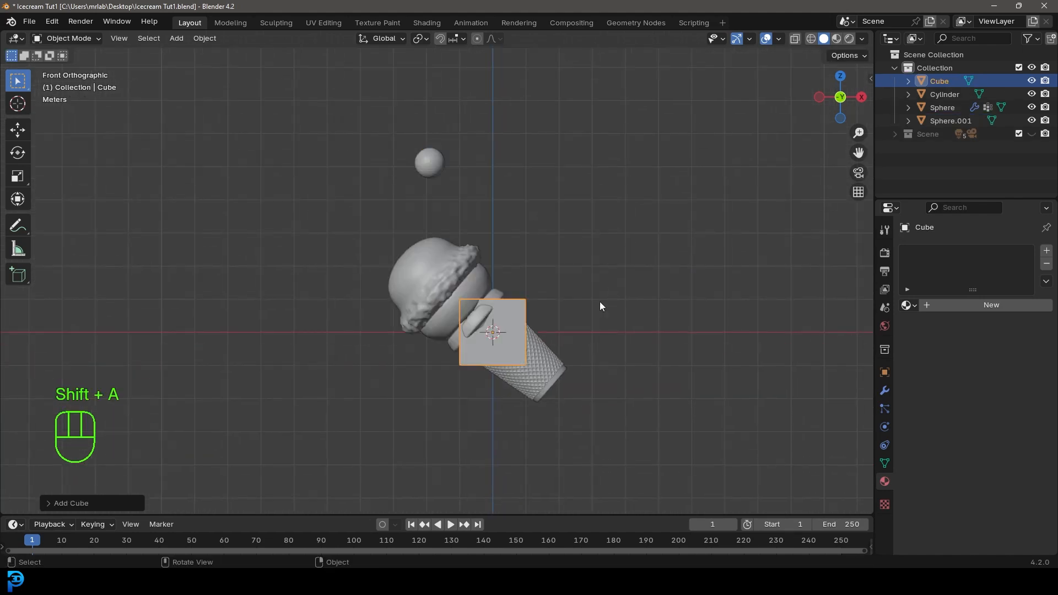
pyautogui.press('s')
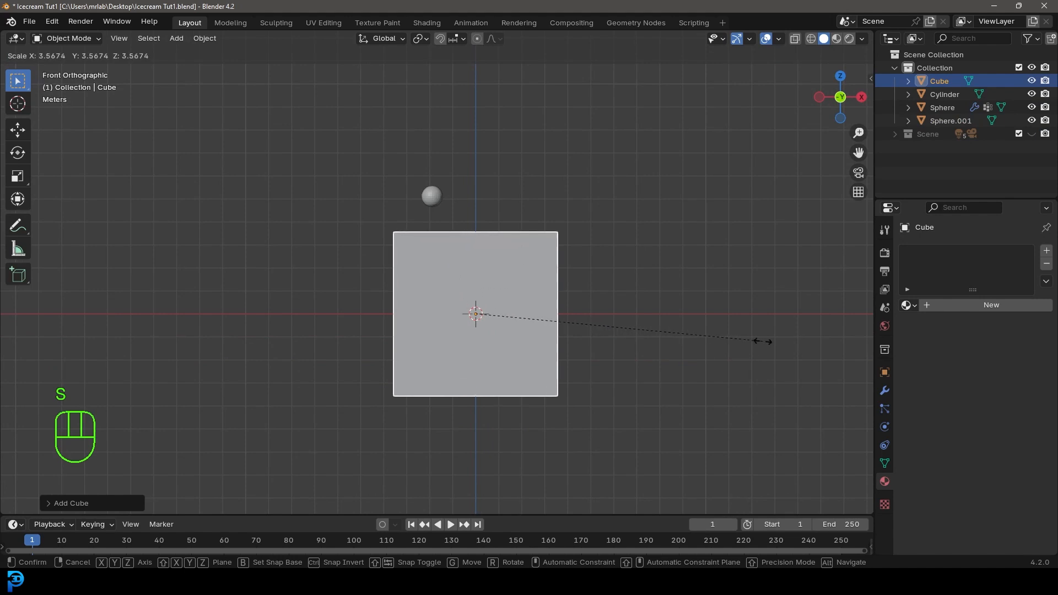
pyautogui.click(571, 328)
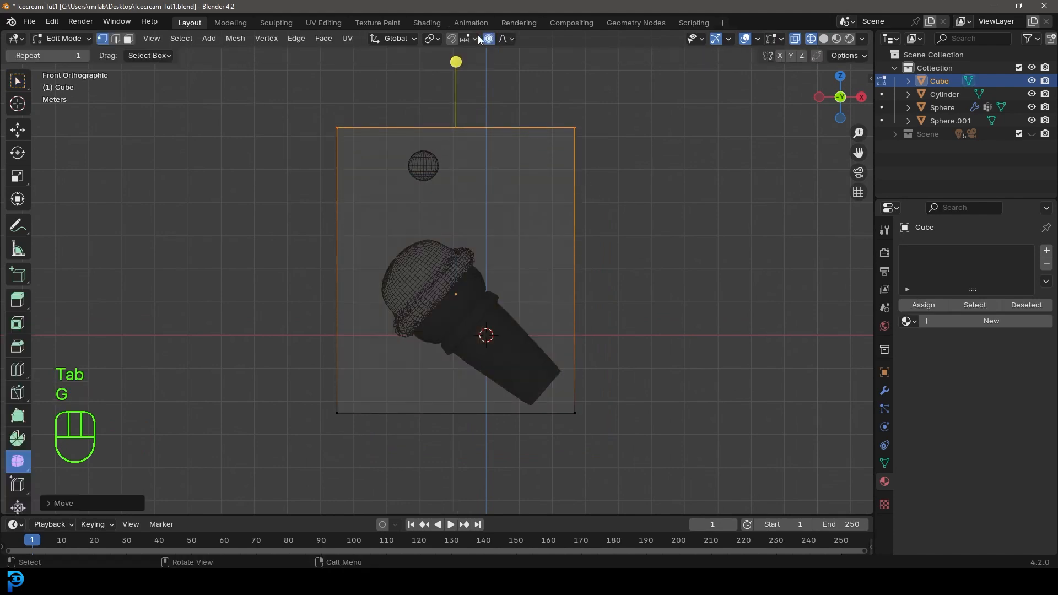
pyautogui.moveTo(452, 270); pyautogui.dragTo(304, 396)
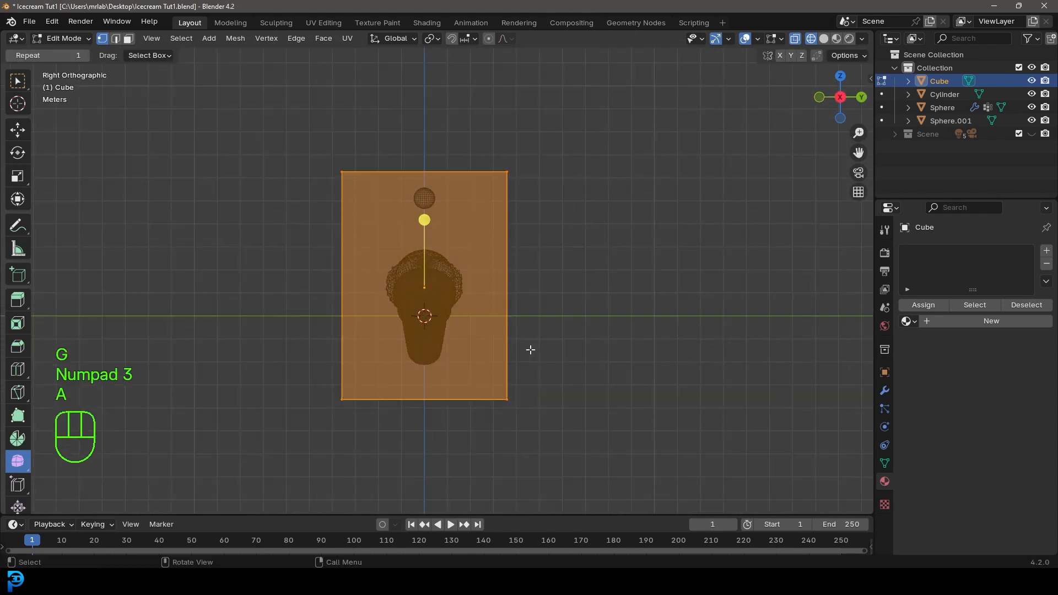
pyautogui.press('s')
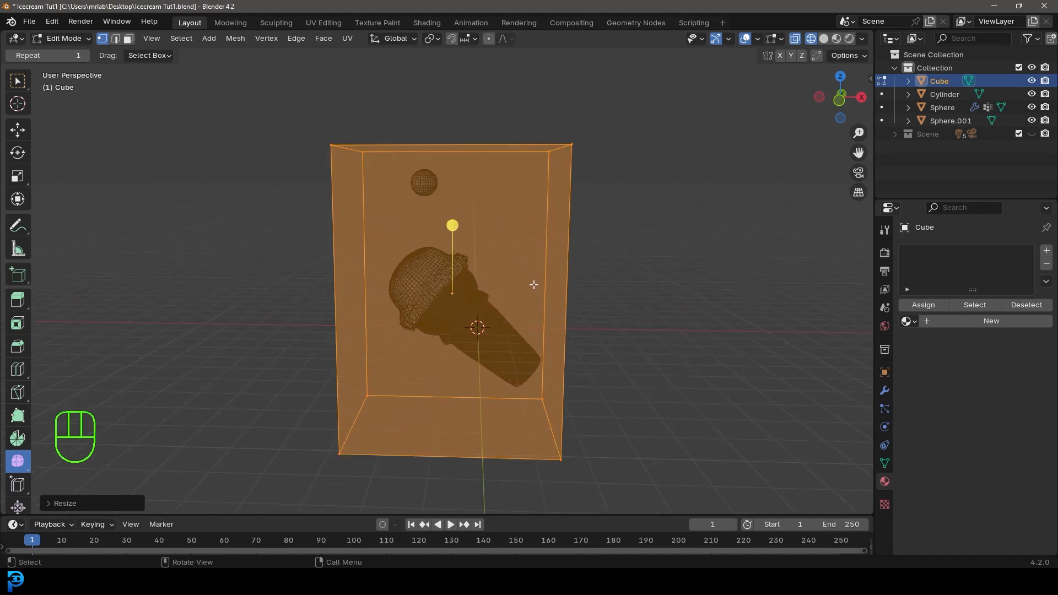
pyautogui.press('Tab')
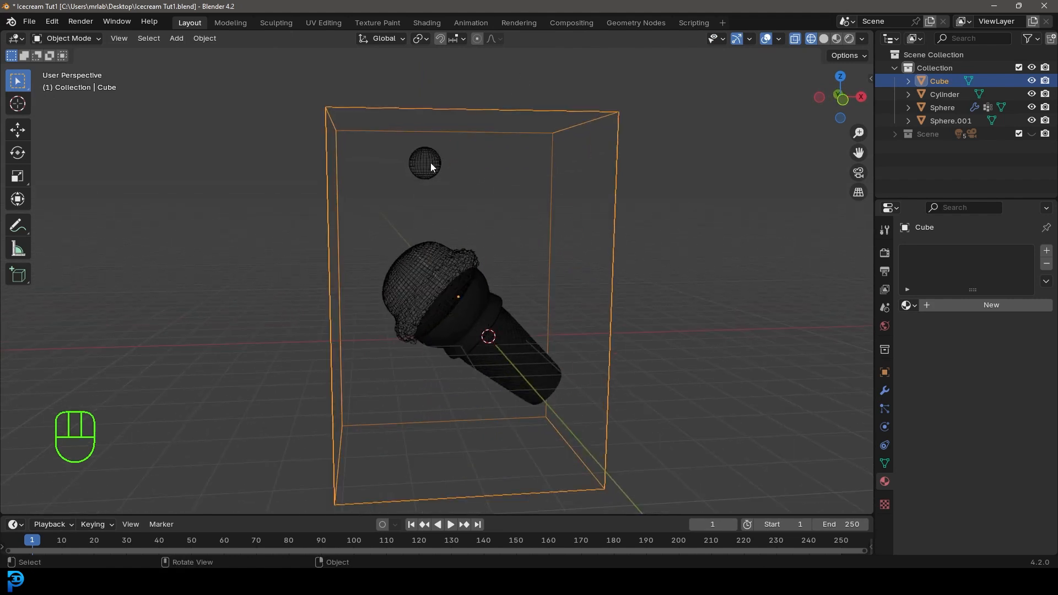
# Give Sphere.001 fluid physics as a Flow object with Liquid type and Inflow behavior.
pyautogui.click(424, 164)
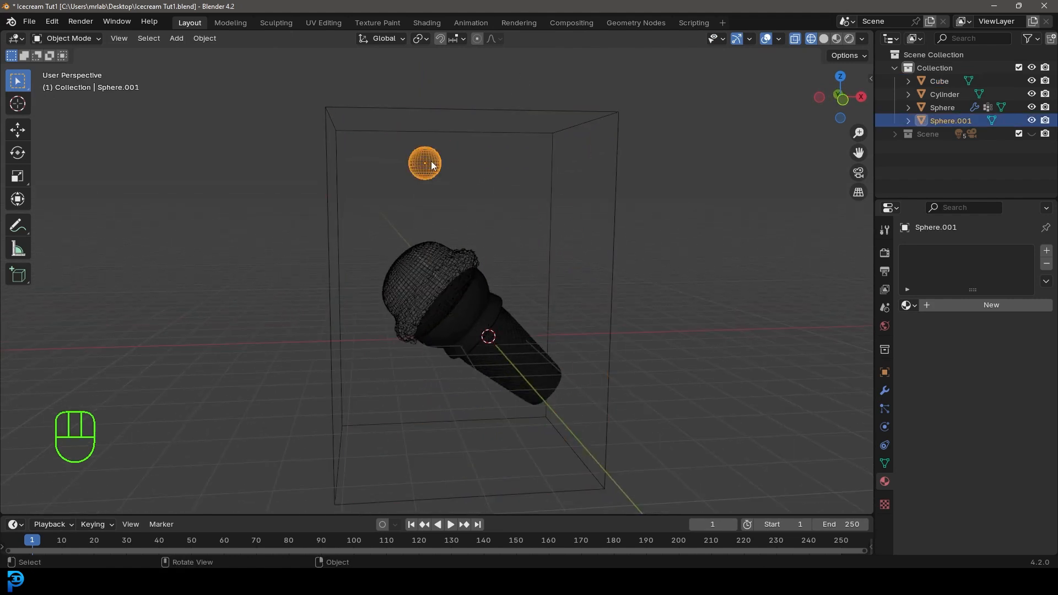
pyautogui.click(884, 427)
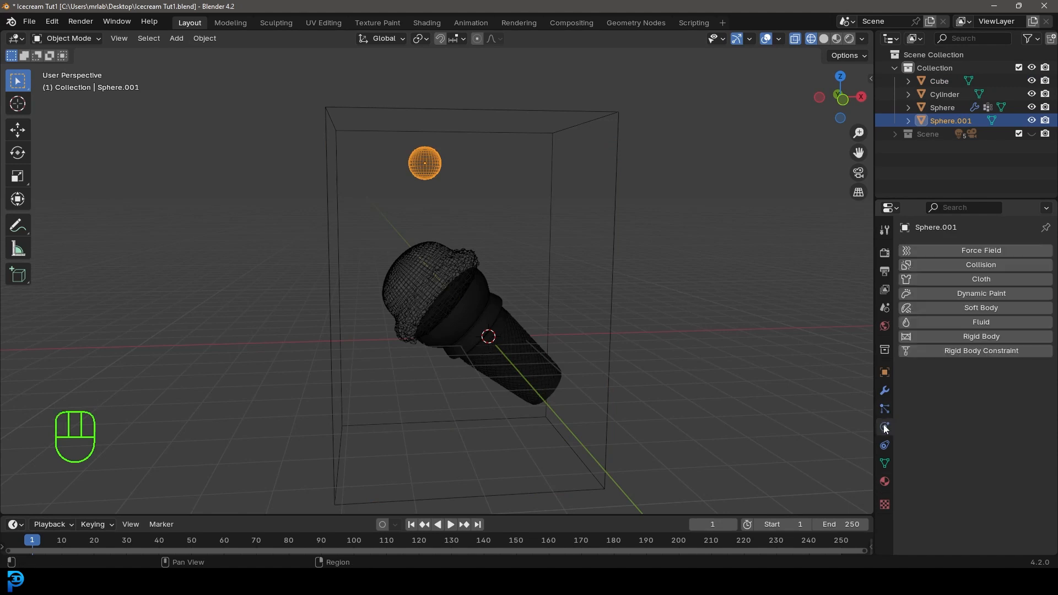
pyautogui.click(980, 322)
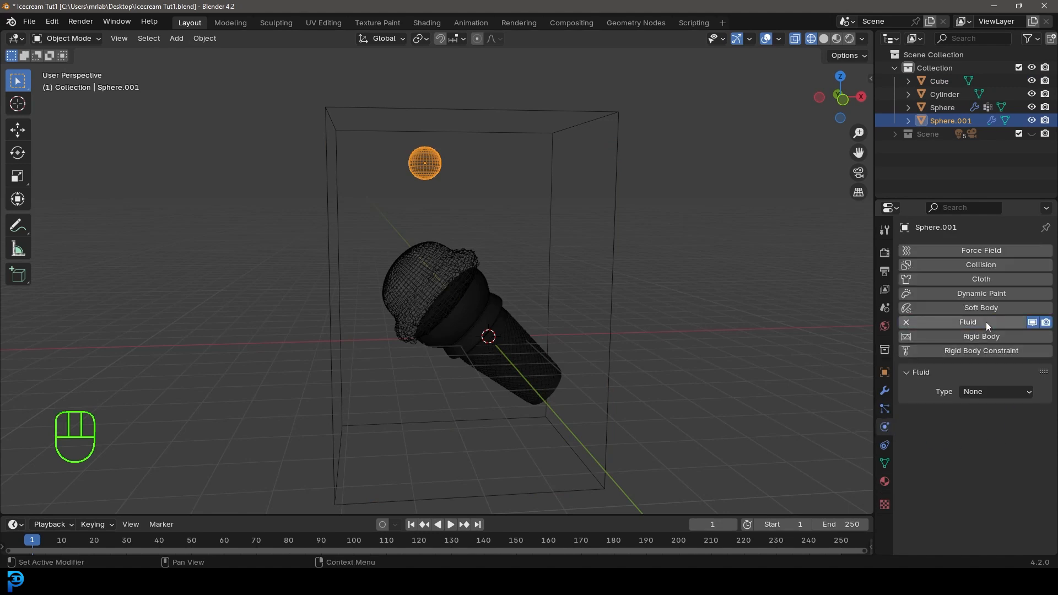
pyautogui.click(994, 391)
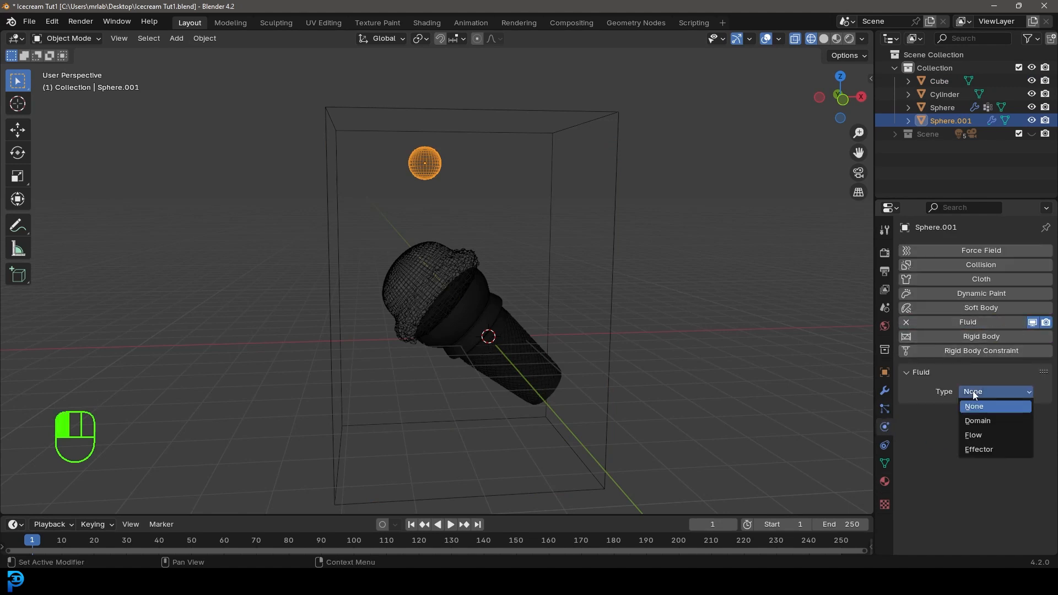
pyautogui.moveTo(986, 437)
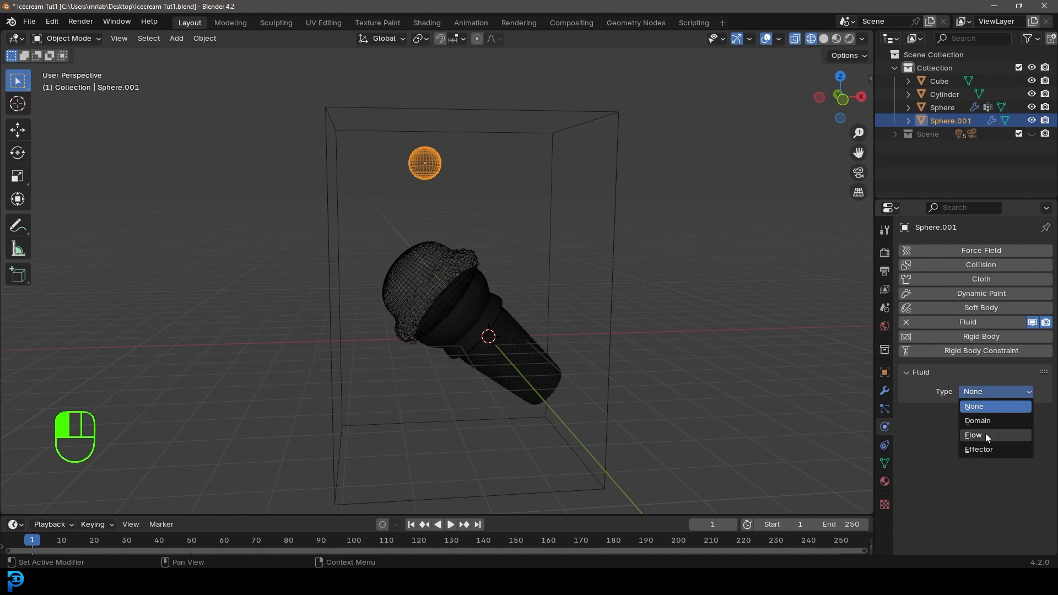
pyautogui.click(974, 434)
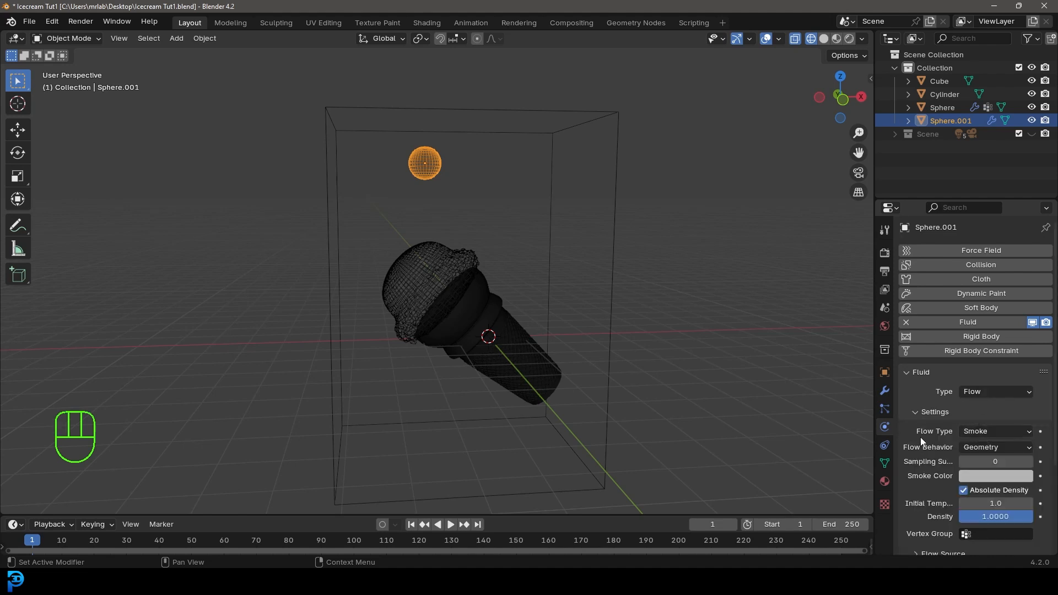
pyautogui.click(994, 430)
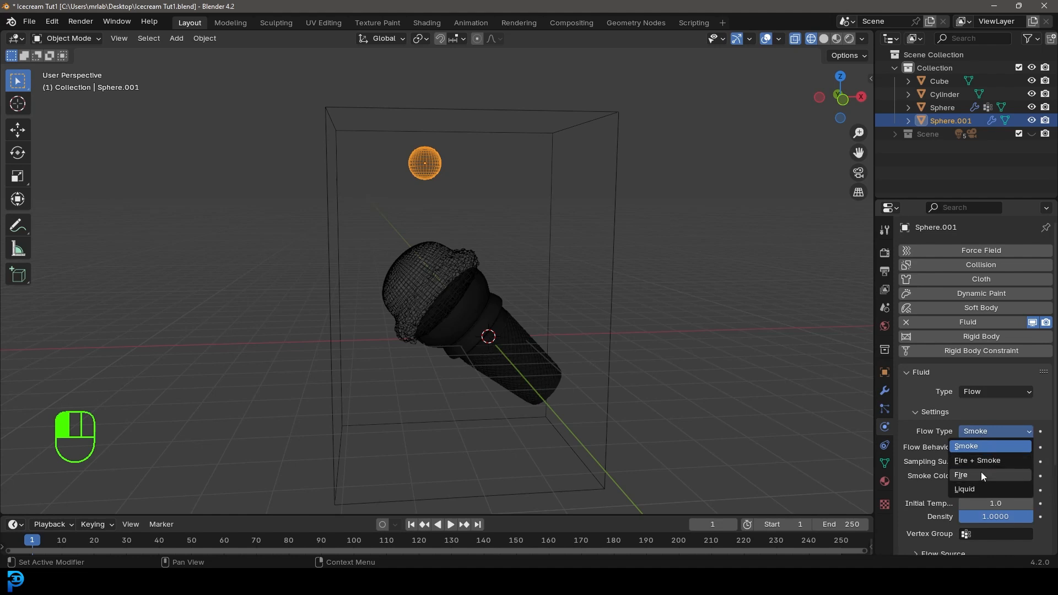
pyautogui.click(963, 489)
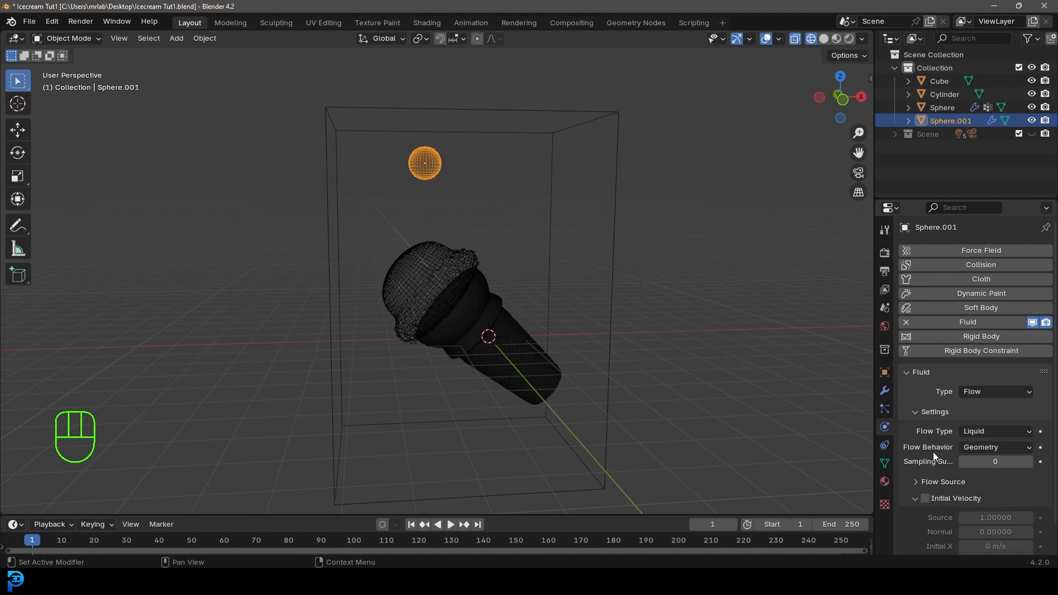
pyautogui.click(994, 447)
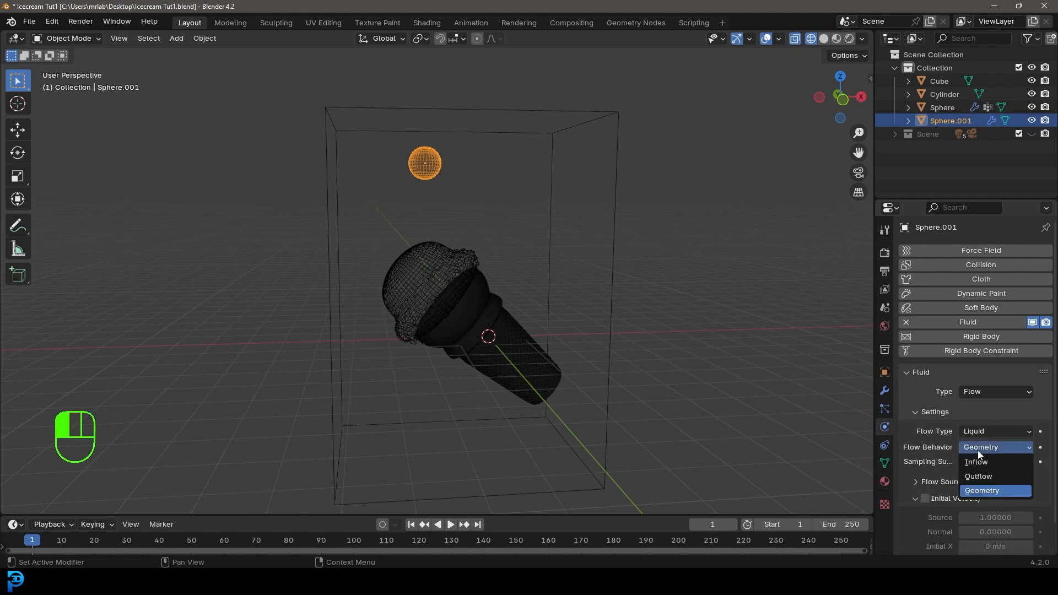
pyautogui.click(975, 462)
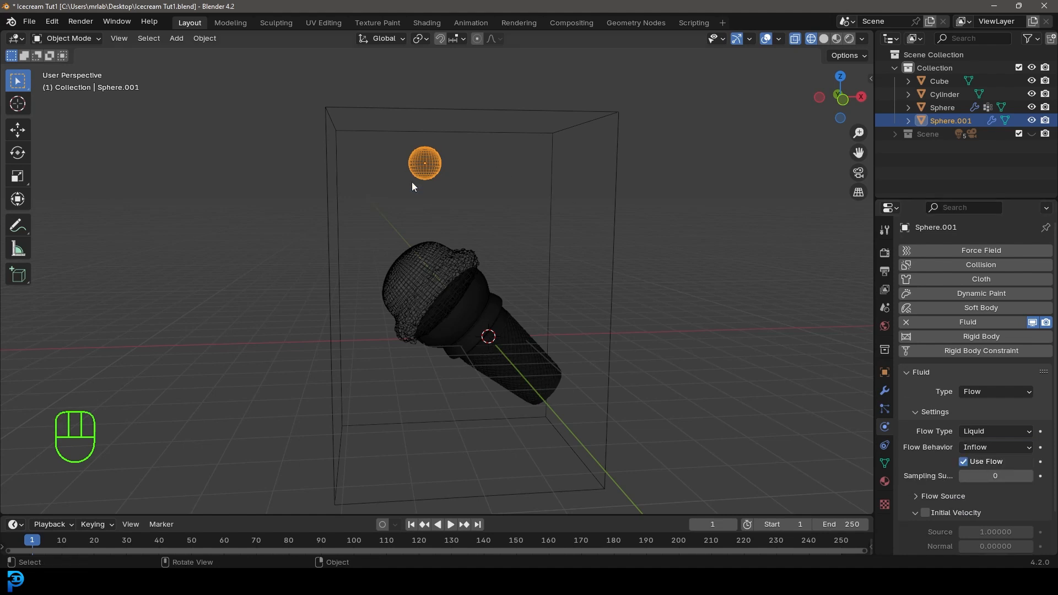
pyautogui.moveTo(601, 112)
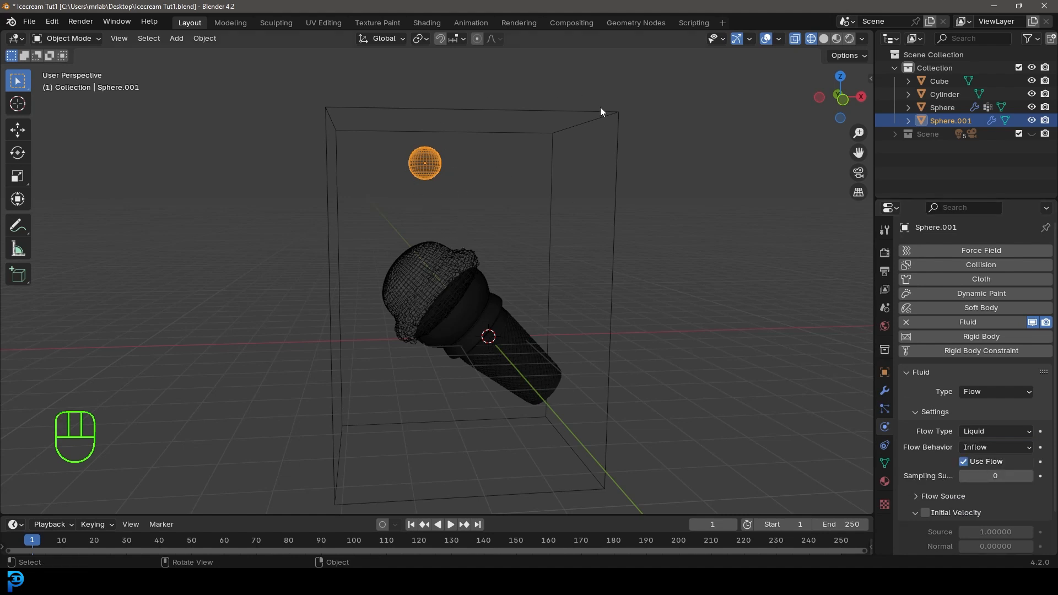
# Add fluid physics to Cube as a Liquid domain and adjust its resolution.
pyautogui.click(937, 80)
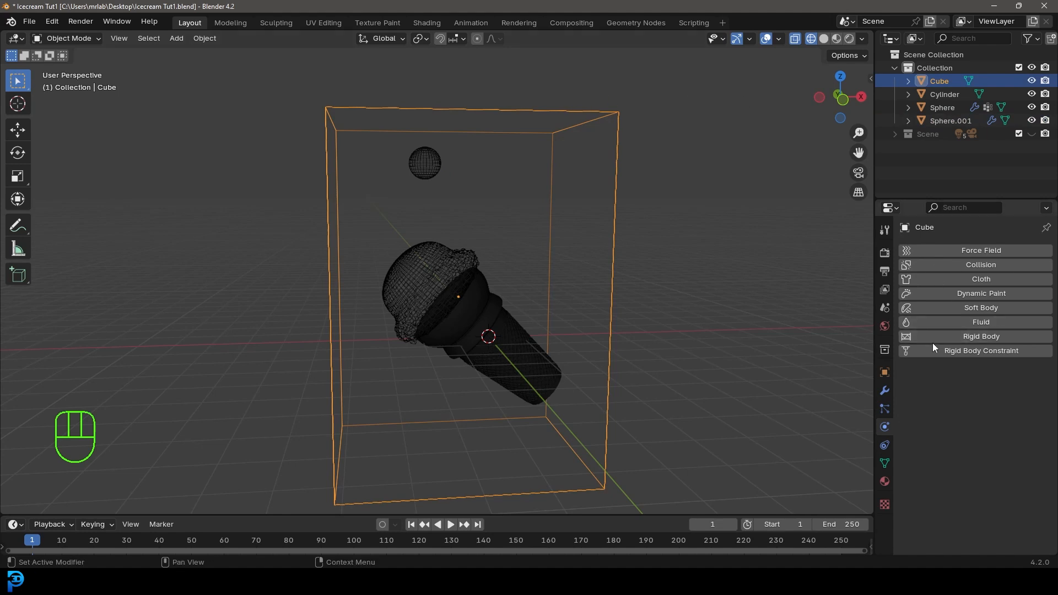
pyautogui.click(980, 322)
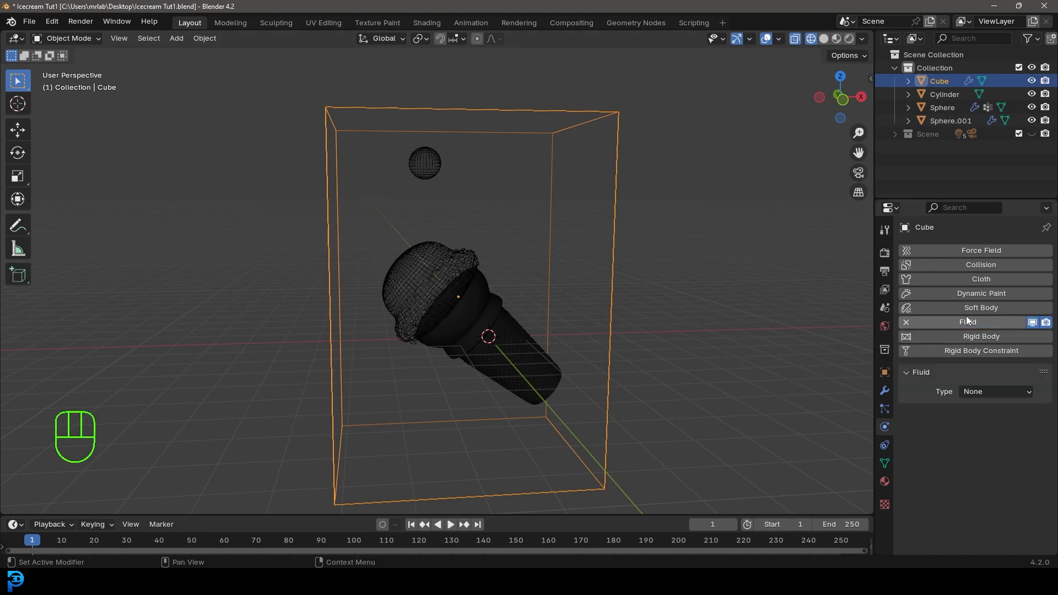
pyautogui.moveTo(993, 391)
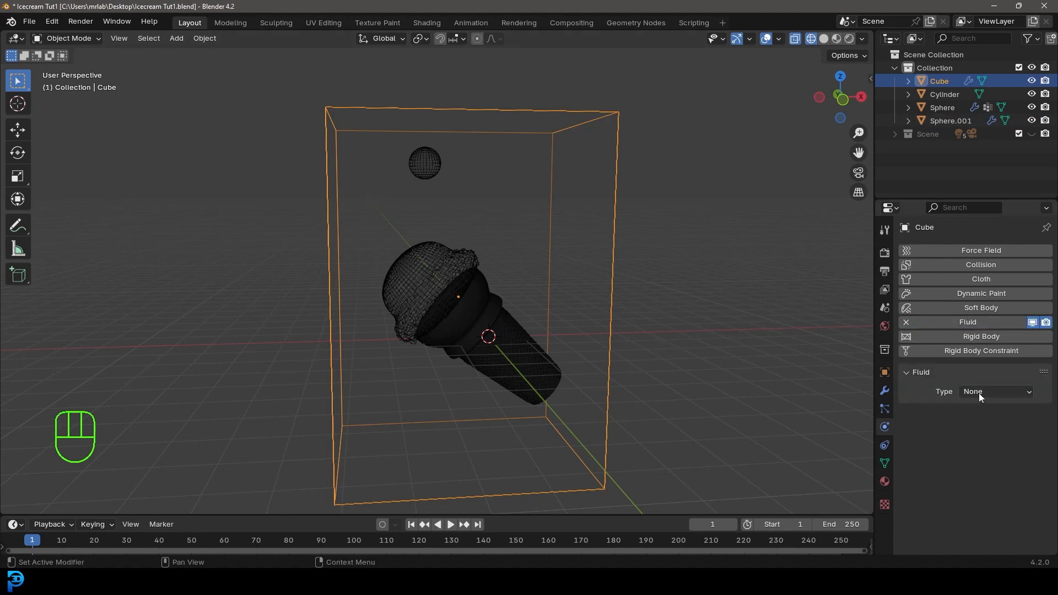
pyautogui.click(995, 391)
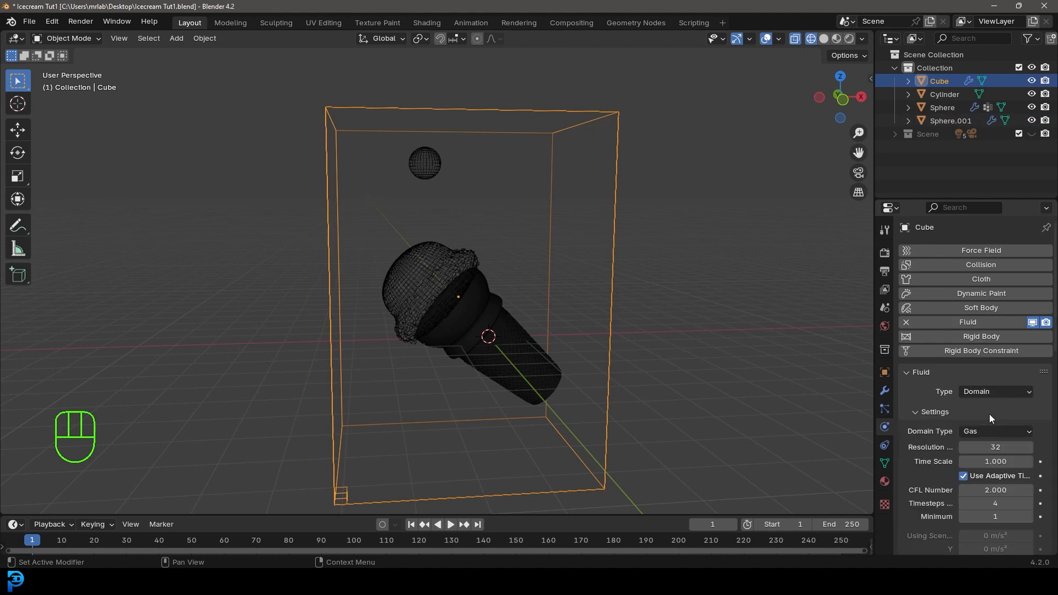
pyautogui.click(994, 431)
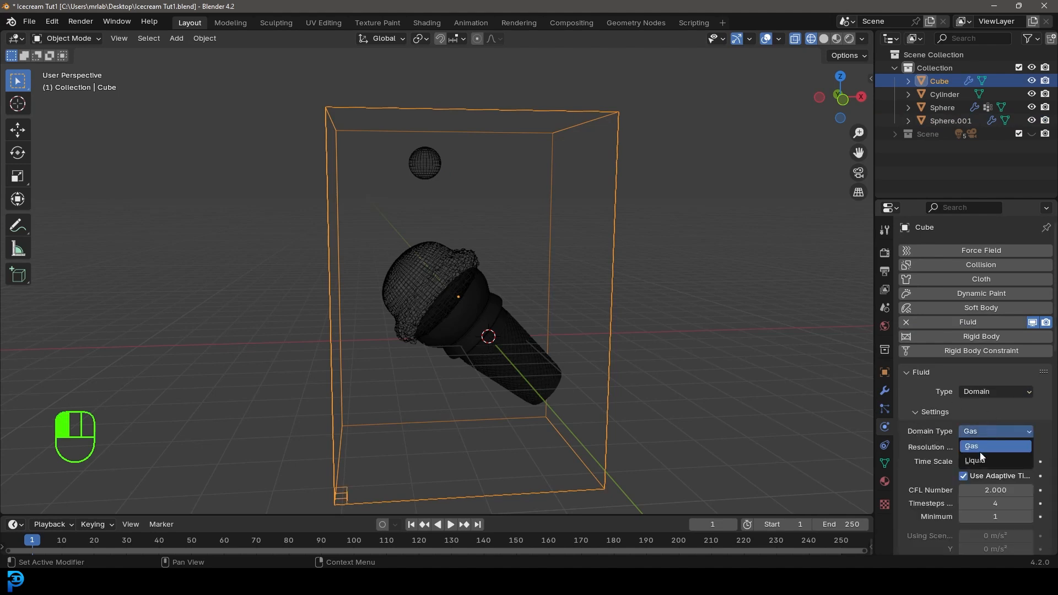
pyautogui.click(976, 460)
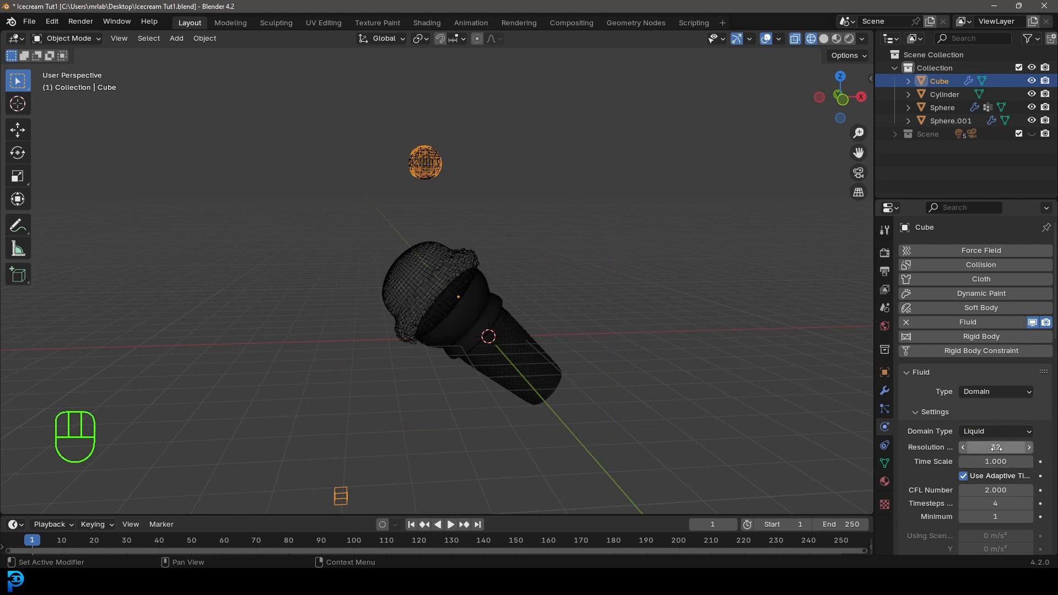
pyautogui.click(995, 446)
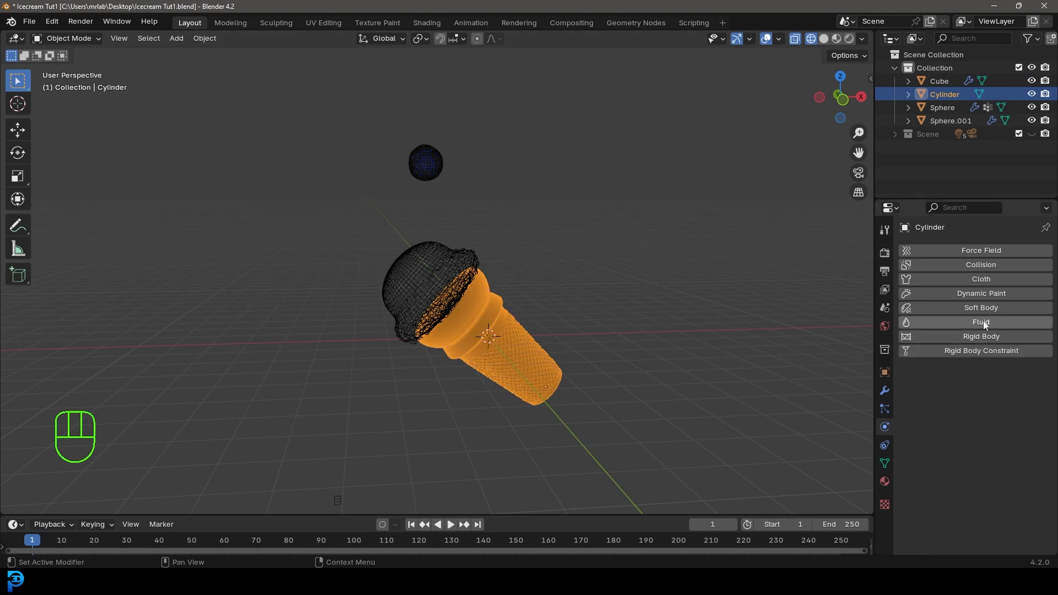
# Add fluid physics to the cone and the scoop, making both Effector collision objects.
pyautogui.click(980, 322)
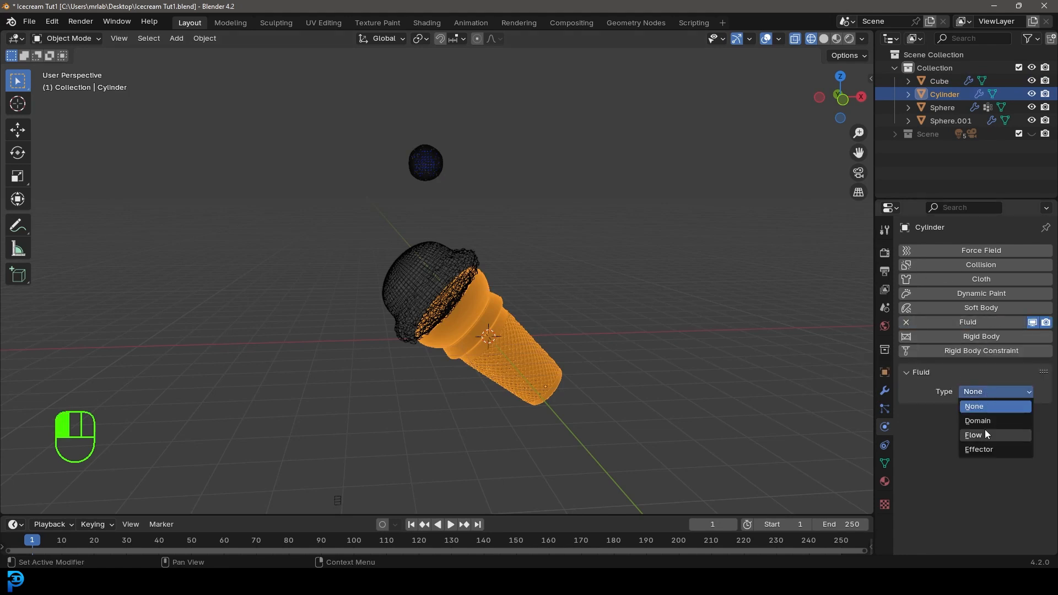
pyautogui.click(977, 450)
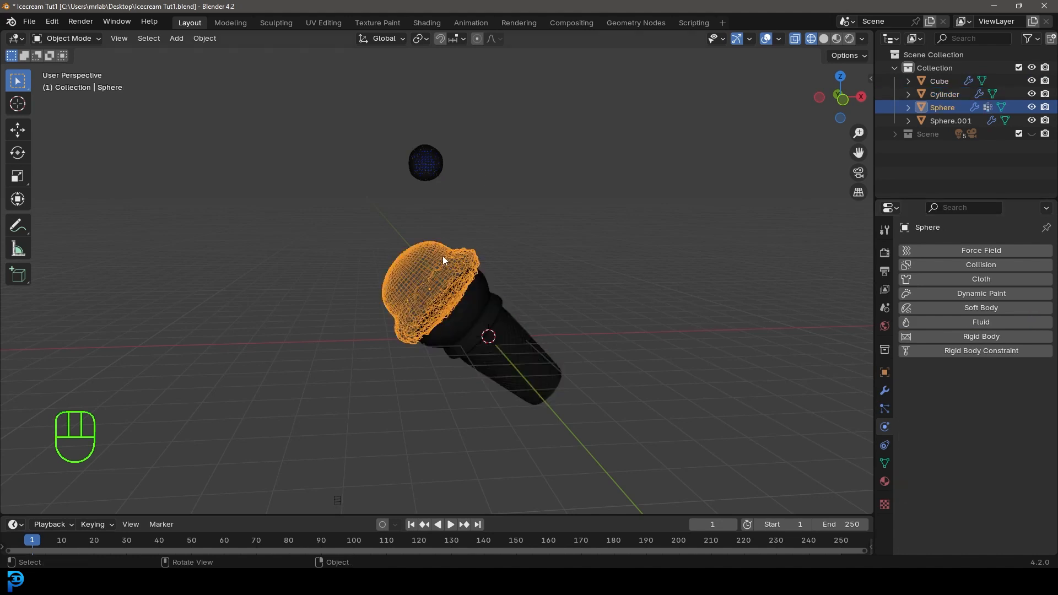
pyautogui.click(980, 322)
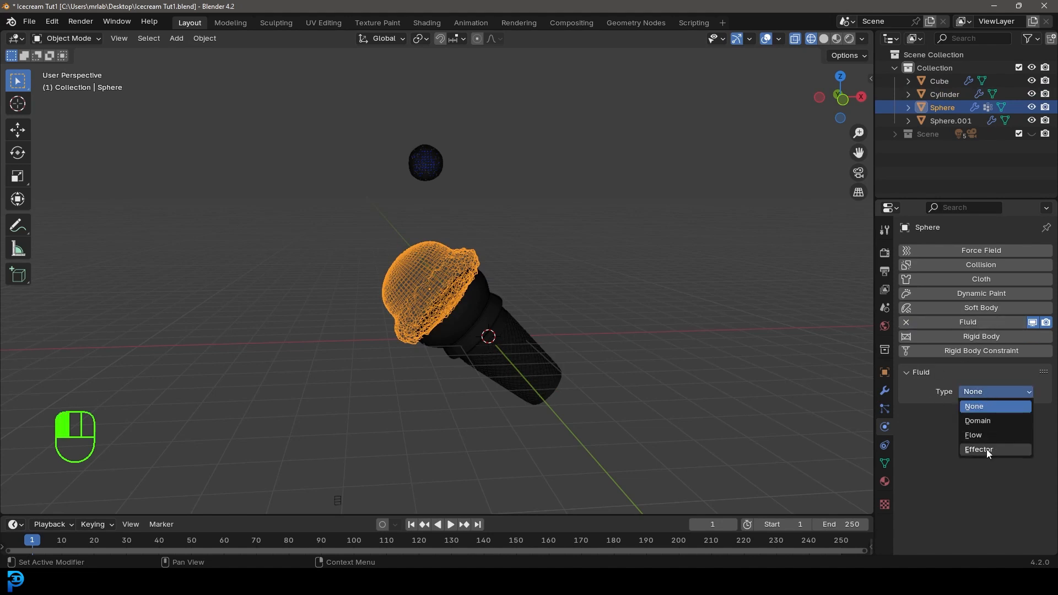
pyautogui.click(977, 450)
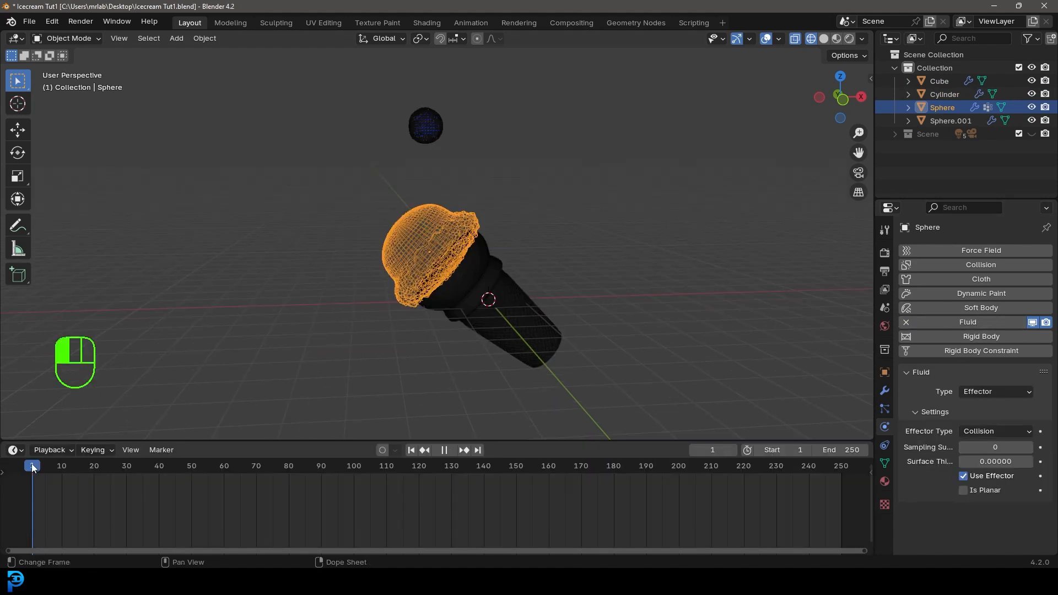
# Play and pause the timeline repeatedly to watch liquid pour onto the scoop and cone.
pyautogui.press('space')
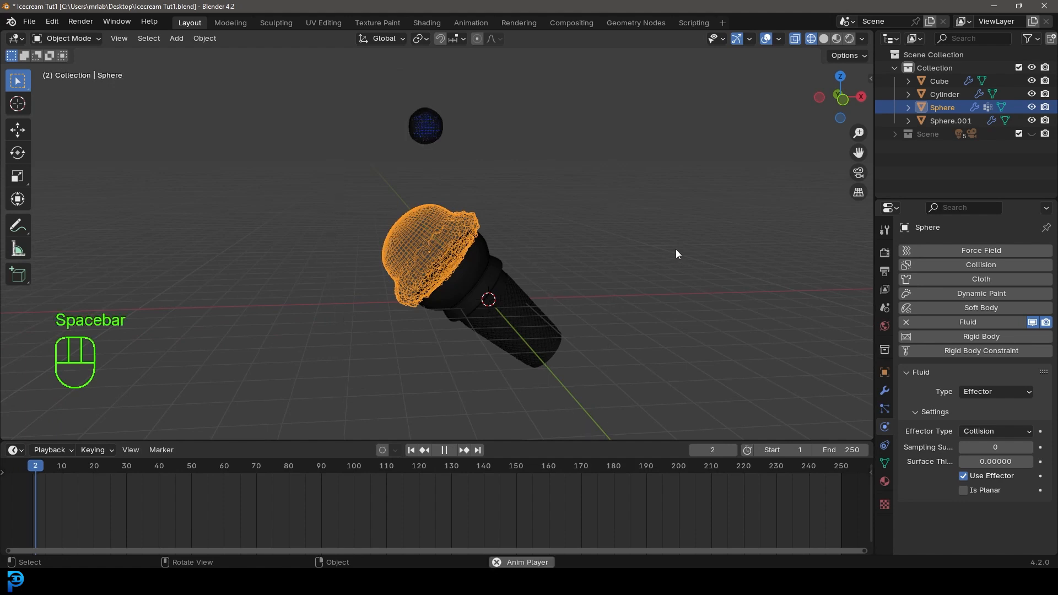
pyautogui.press('space')
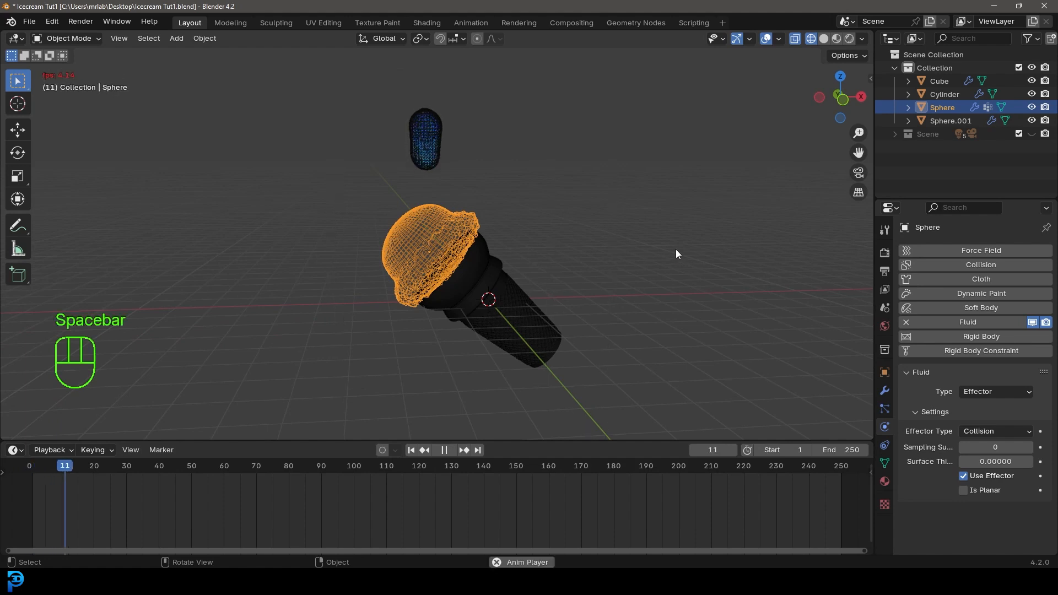
pyautogui.press('space')
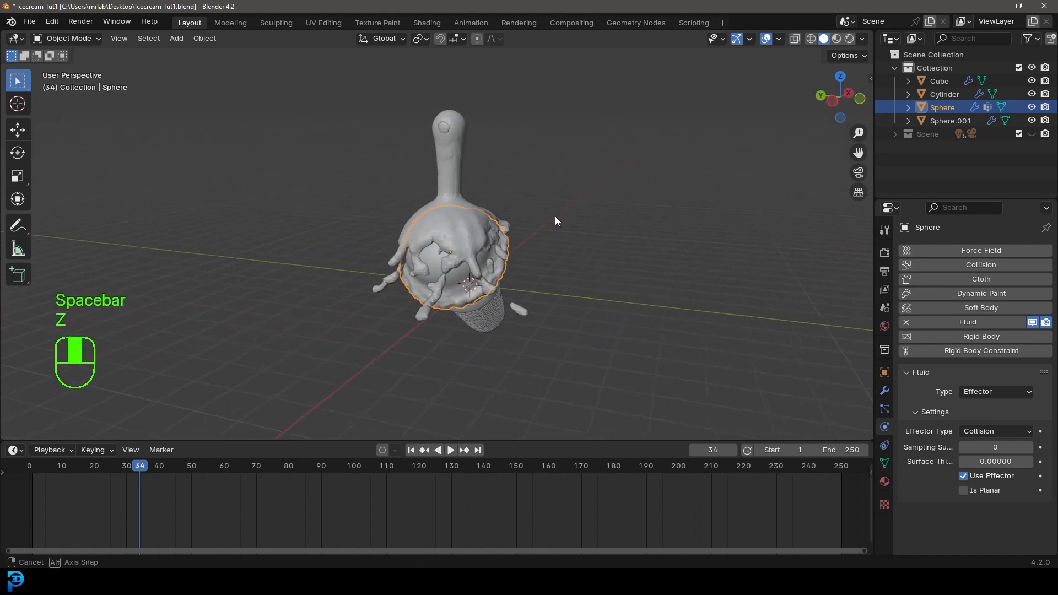
pyautogui.press('space')
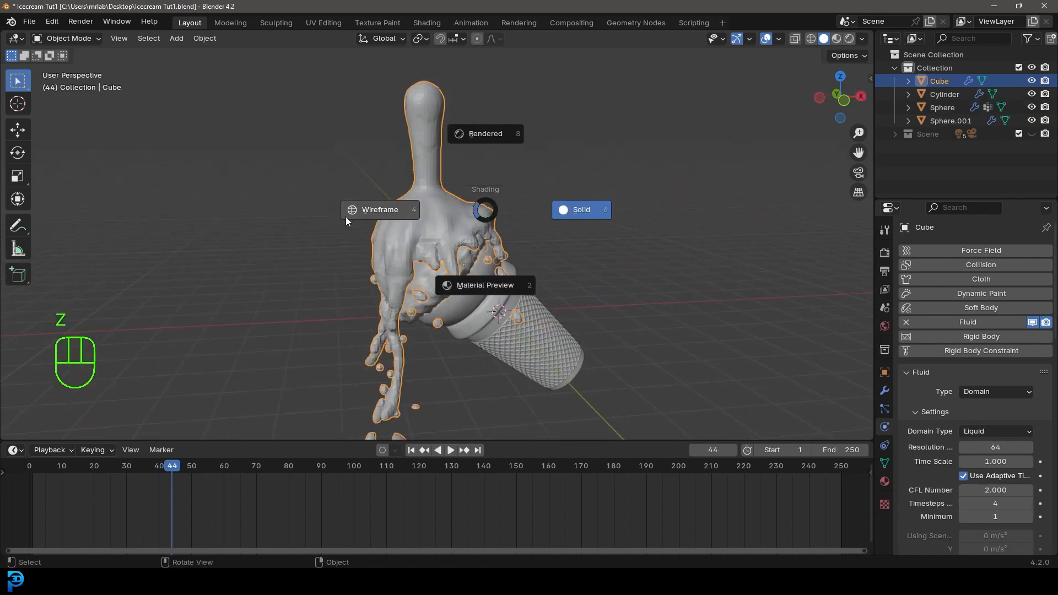
pyautogui.press('space')
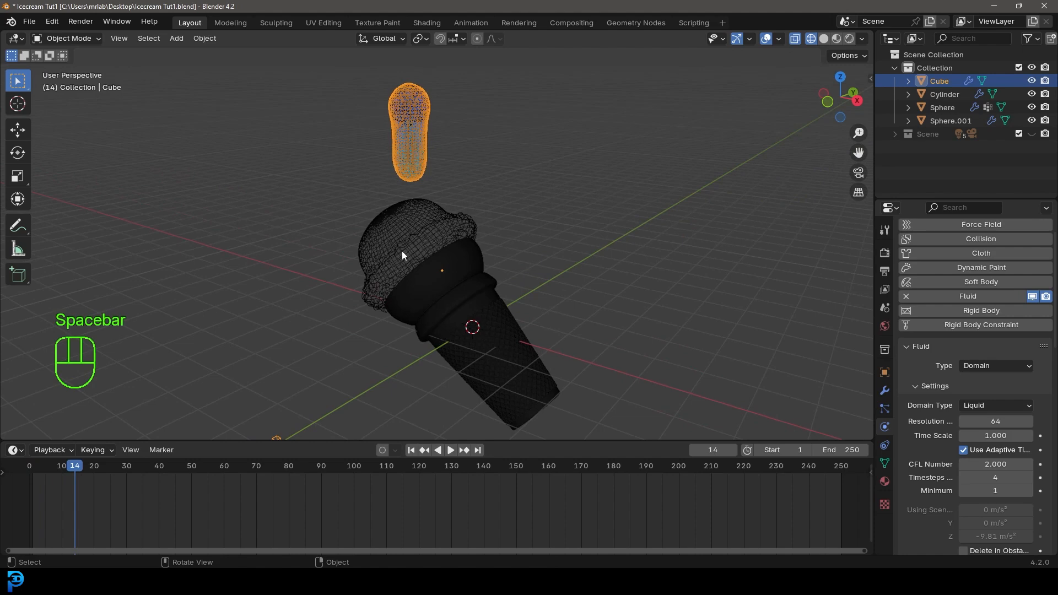
# Scroll down the Cube's liquid domain settings and enable Diffusion.
pyautogui.scroll(-3)
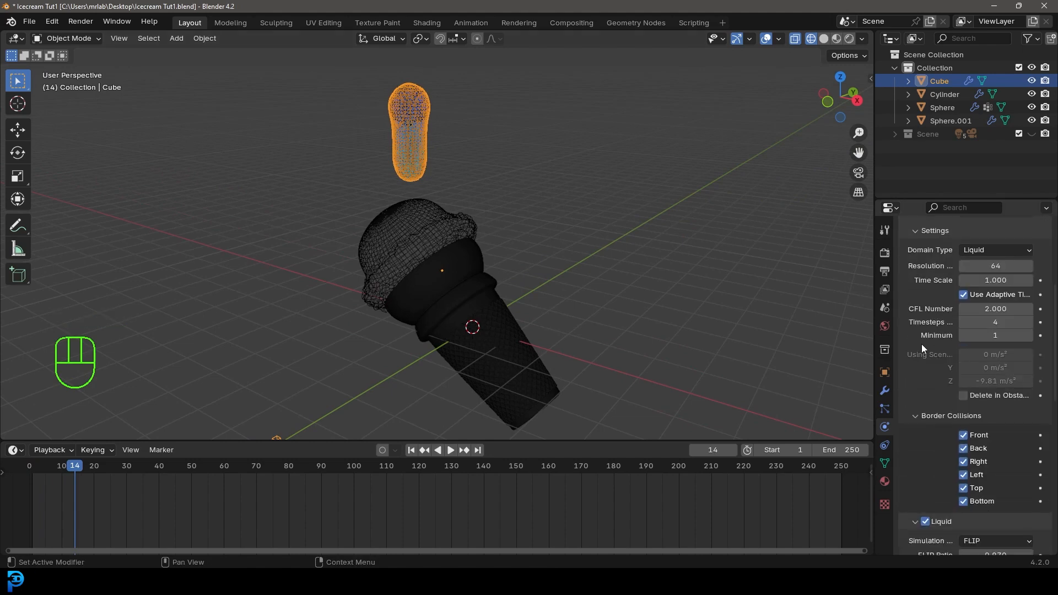
pyautogui.scroll(-3)
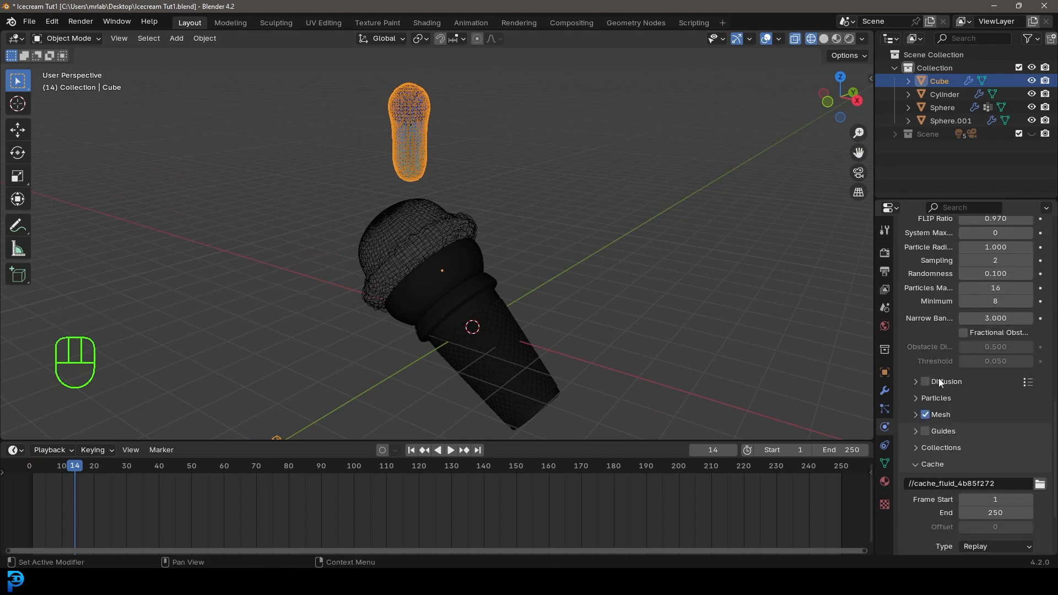
pyautogui.scroll(-3)
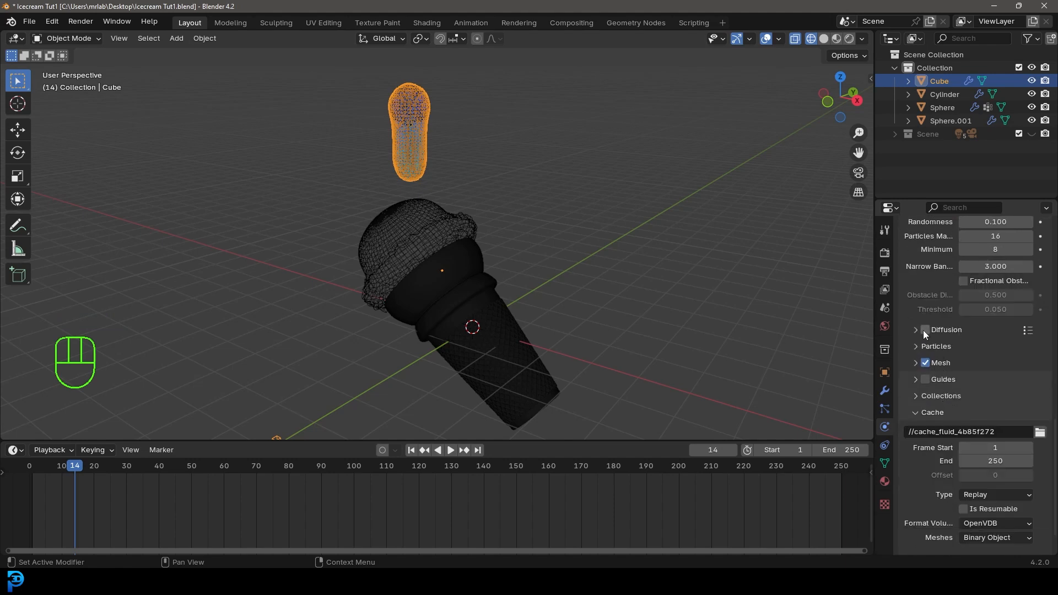
pyautogui.click(925, 330)
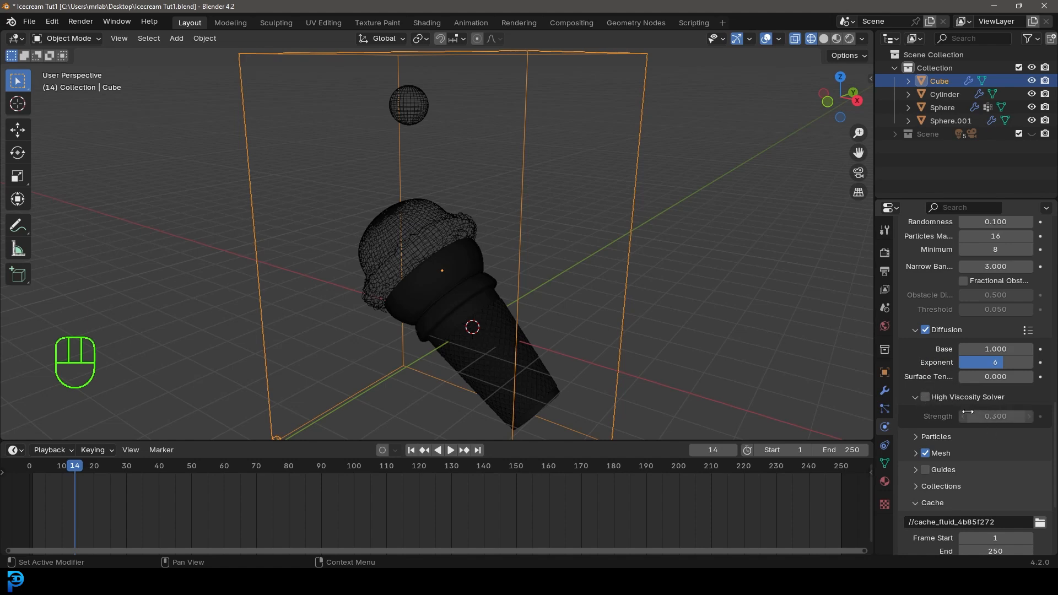
pyautogui.moveTo(994, 376)
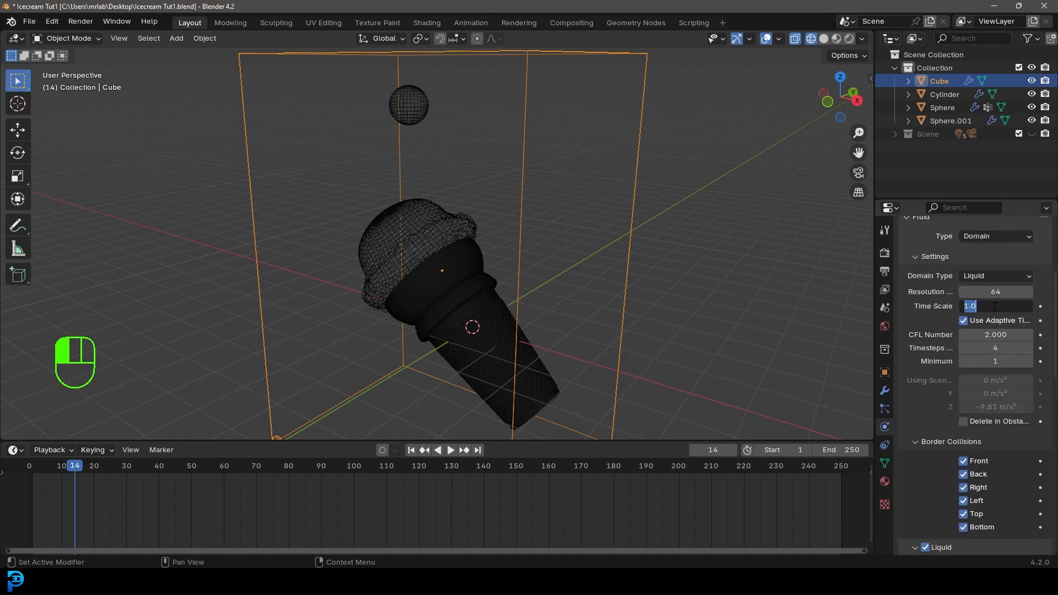
# Lower the domain time scale and replay the simulation twice from the first frame.
pyautogui.write('0.100')
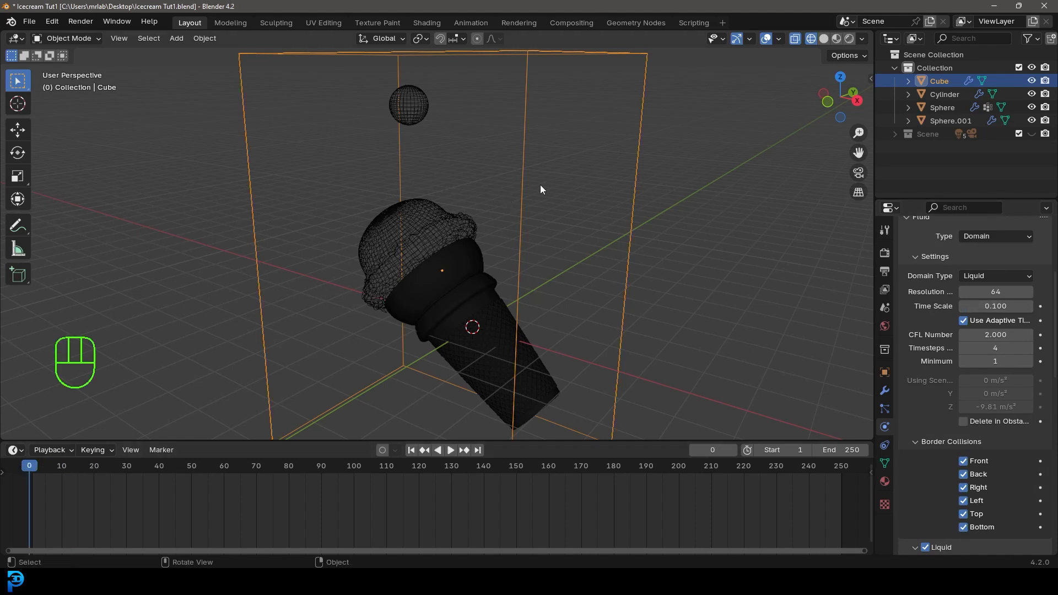
pyautogui.press('space')
pyautogui.write('.3')
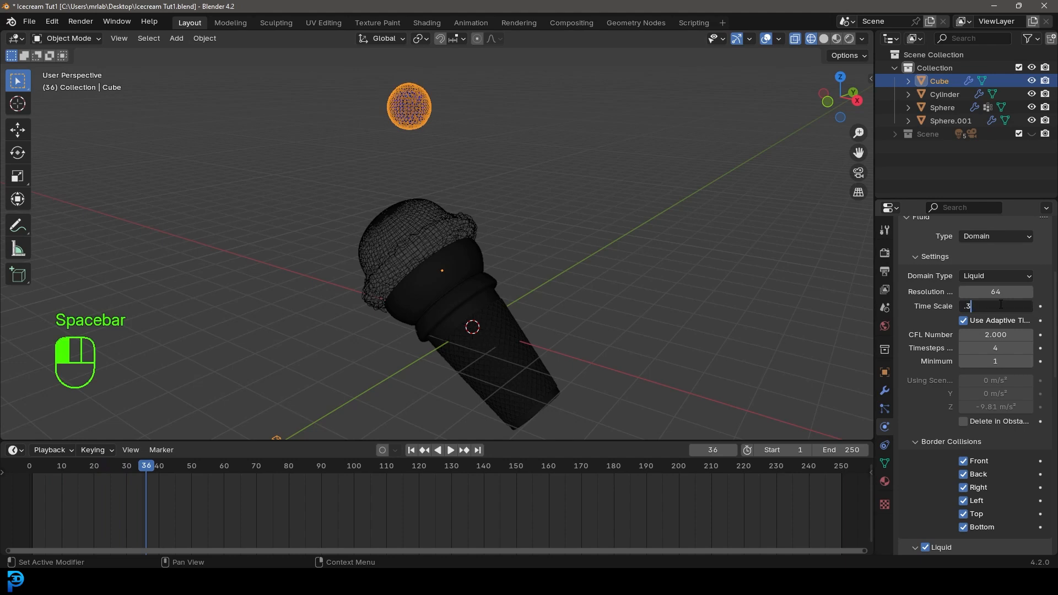
pyautogui.press('shift+Left')
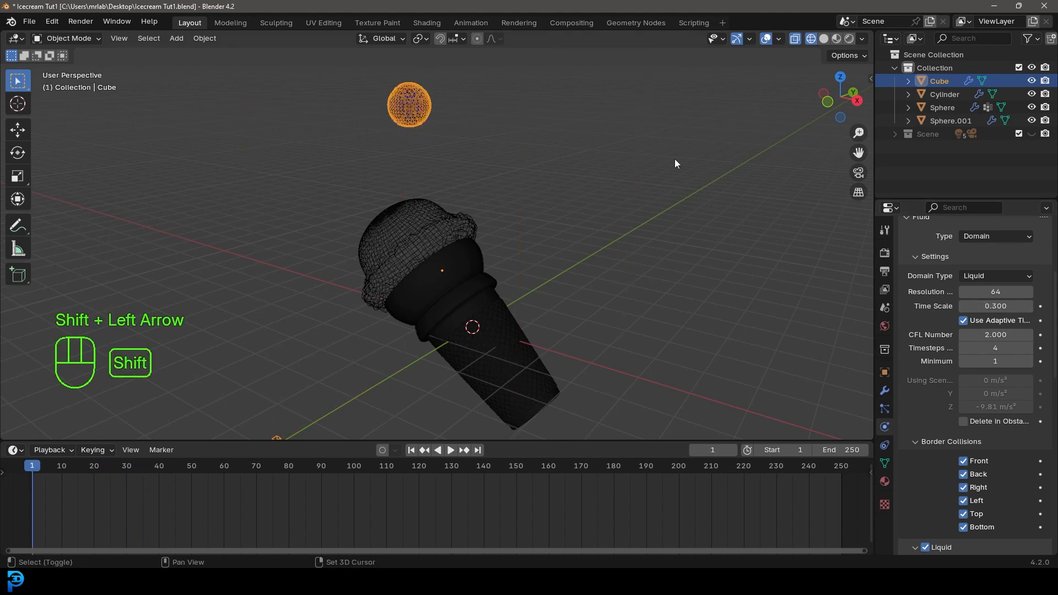
pyautogui.press('space')
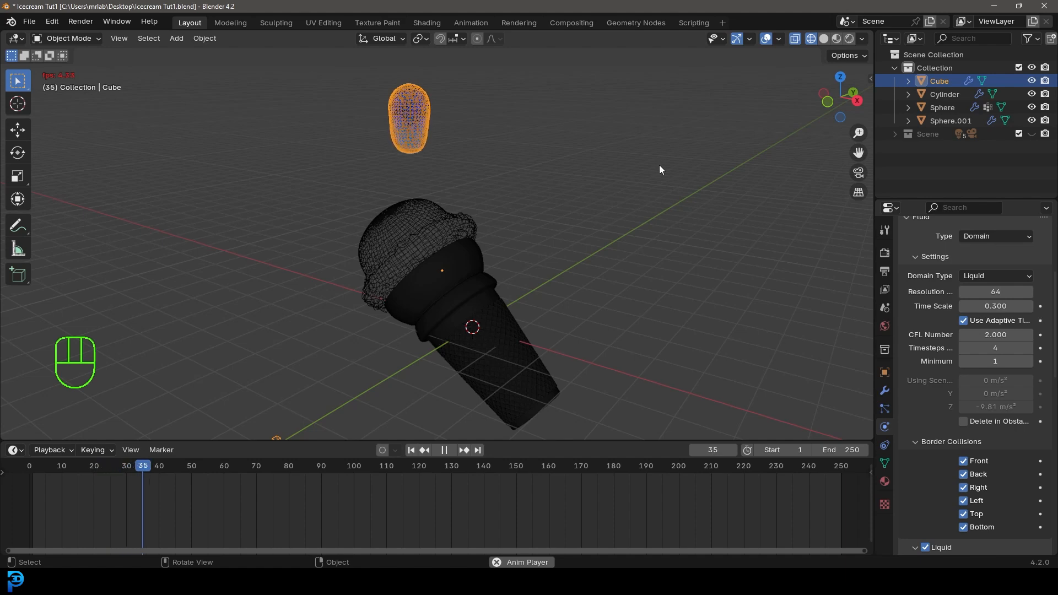
pyautogui.press('space')
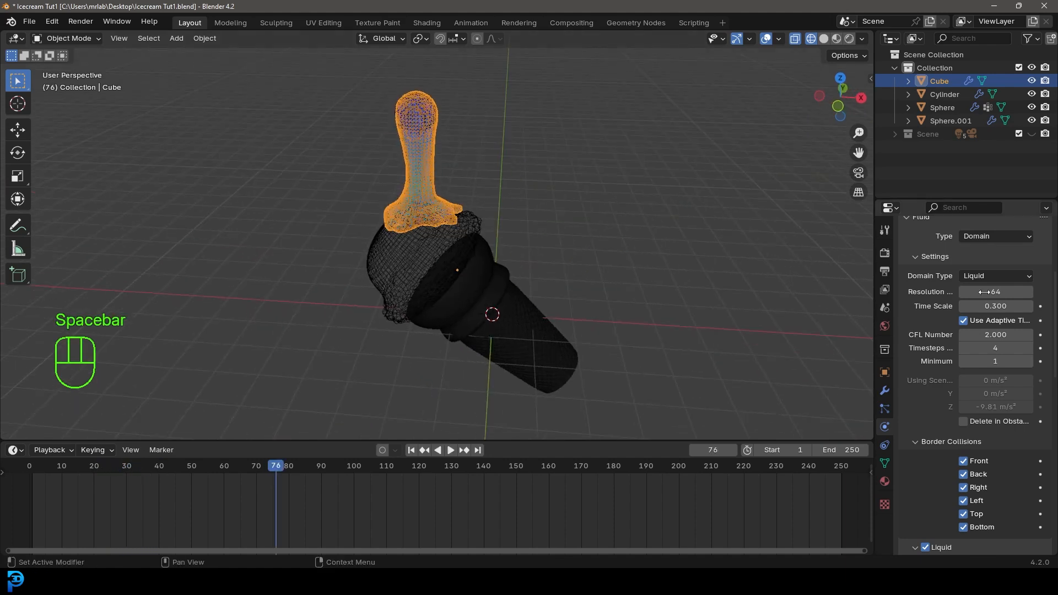
pyautogui.press('shift+Left')
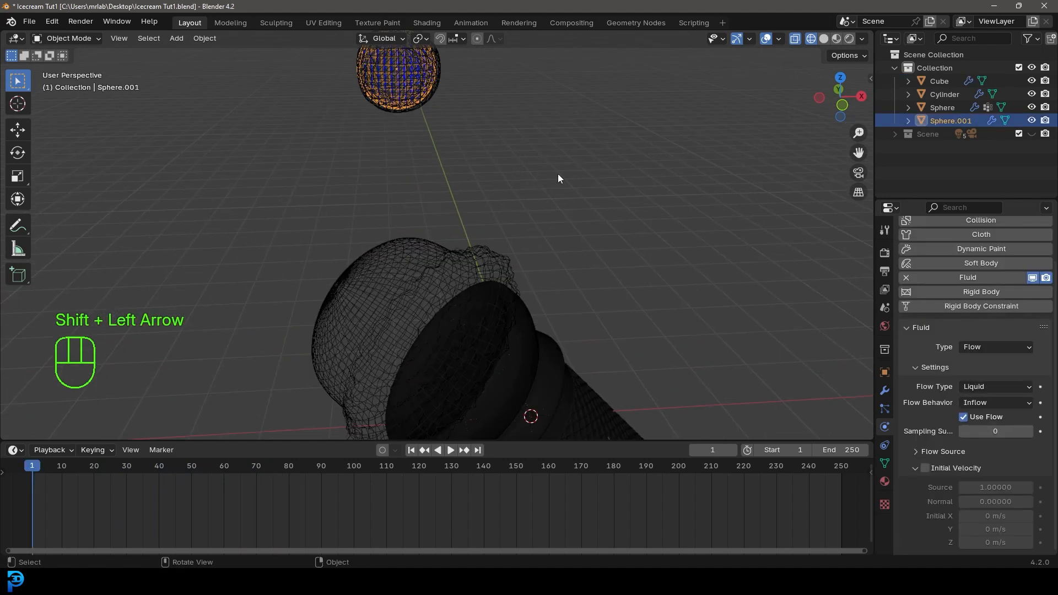
# Shrink the inflow sphere Sphere.001, set the end frame to 120, and reselect the Cube domain.
pyautogui.press('s')
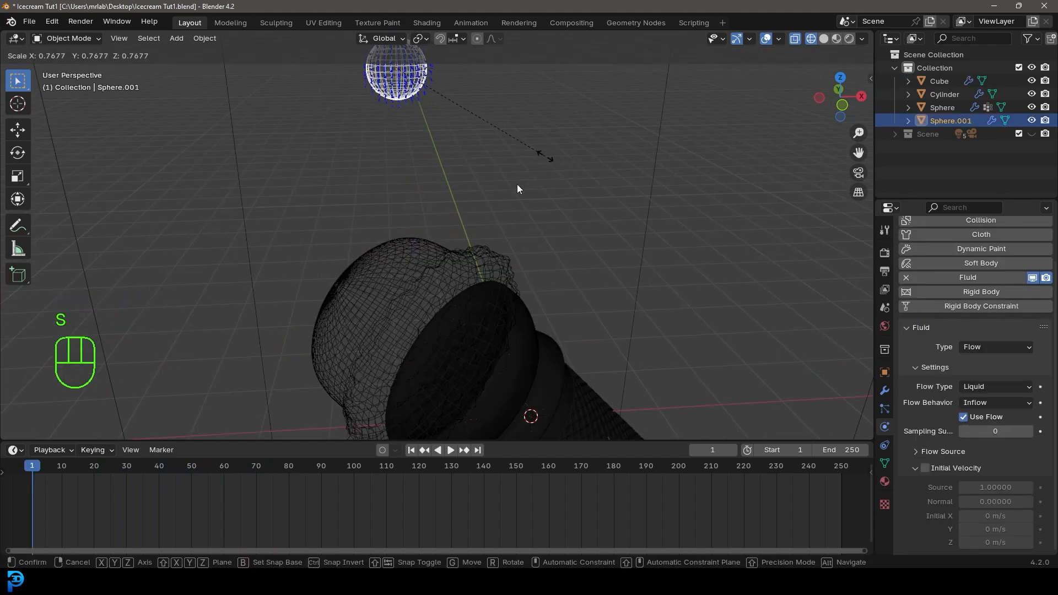
pyautogui.press('ctrl+s')
pyautogui.write('120')
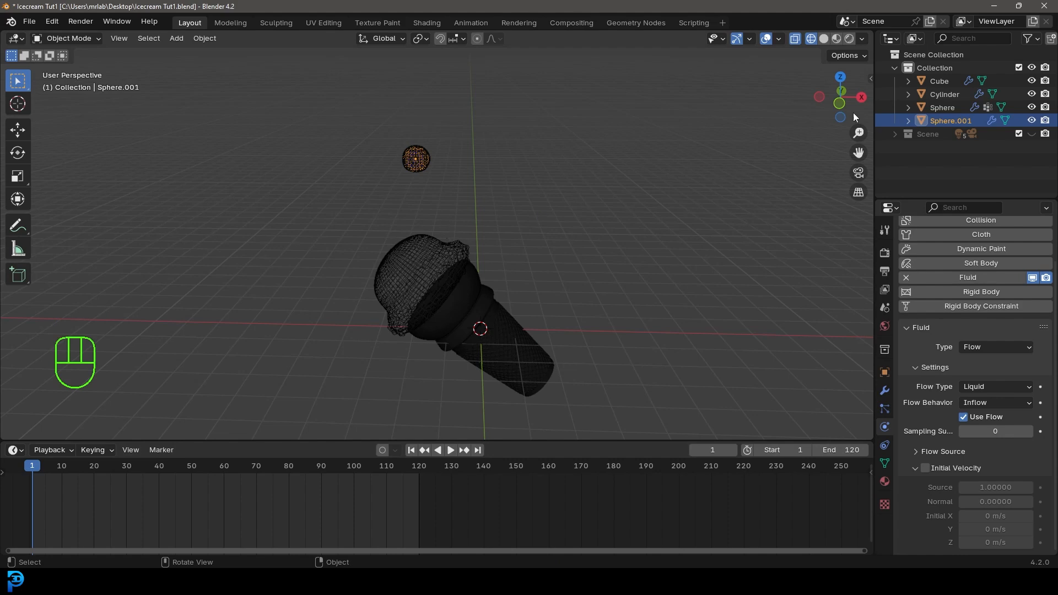
pyautogui.click(938, 81)
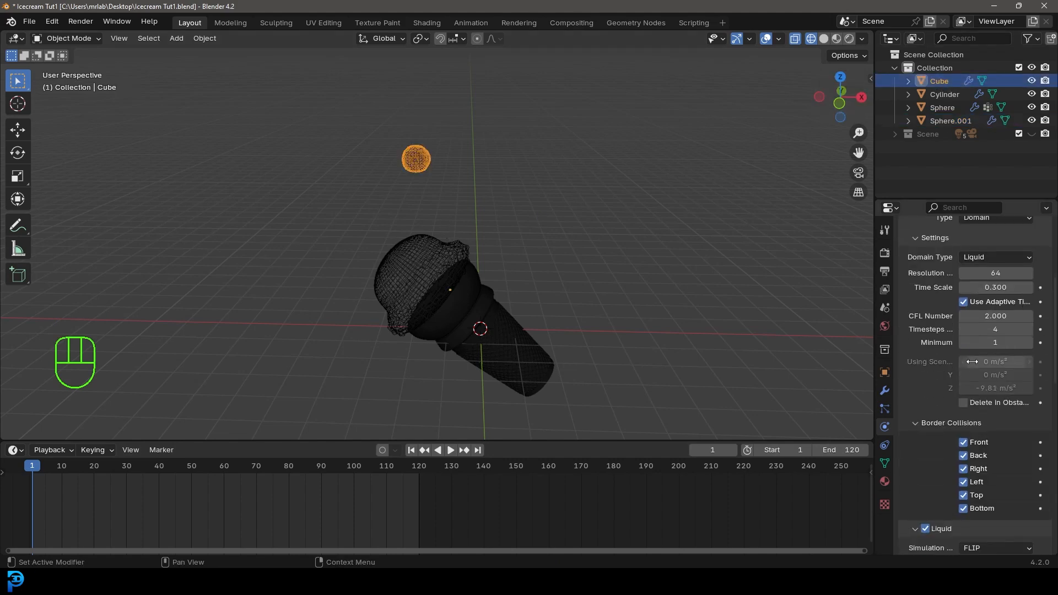
# Point the domain's fluid cache to a new Desktop folder named 'cache'.
pyautogui.scroll(-3)
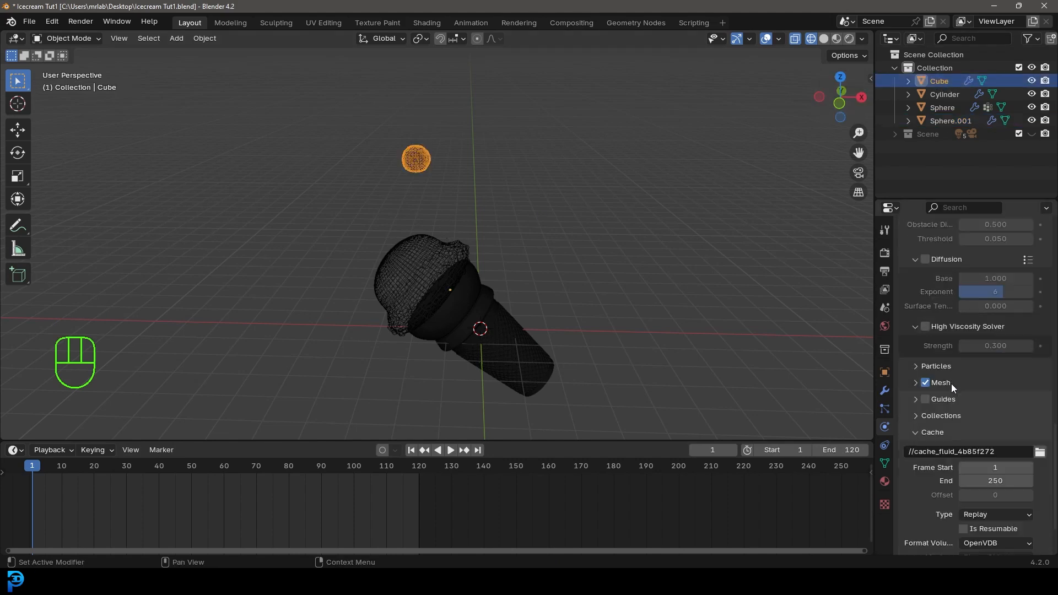
pyautogui.scroll(-3)
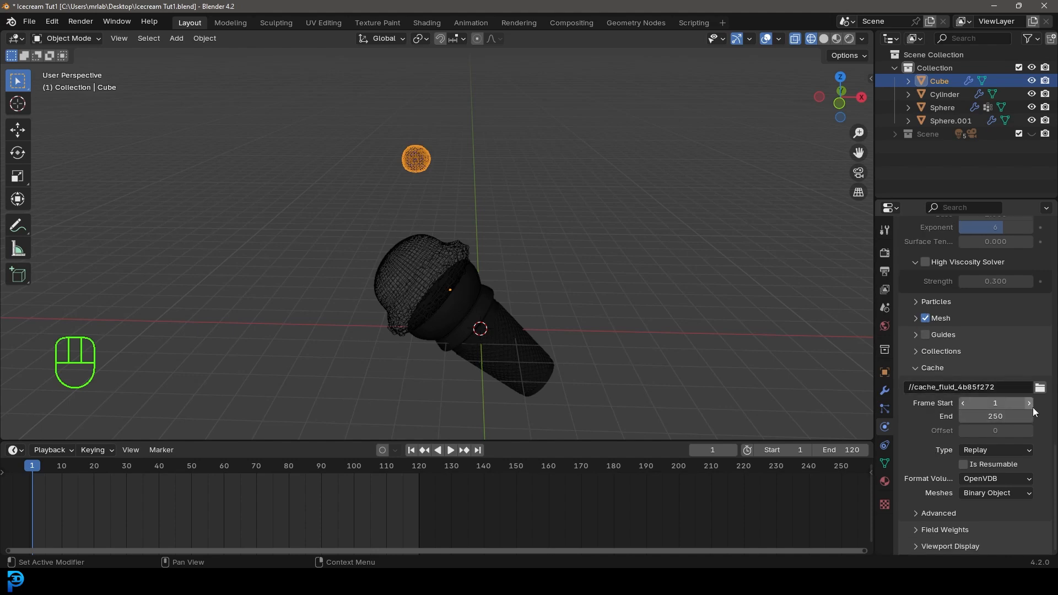
pyautogui.click(1049, 387)
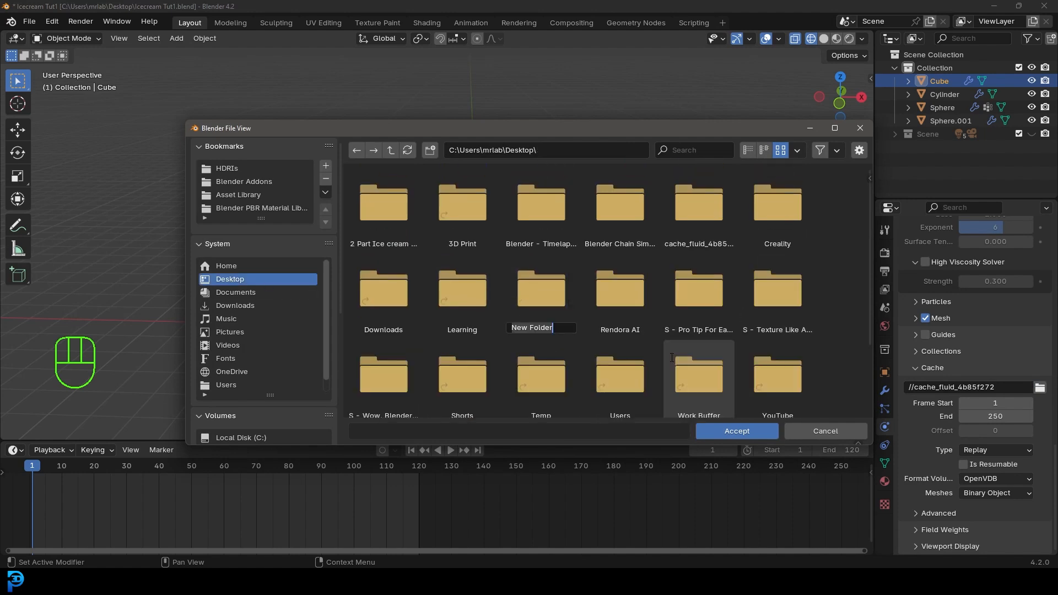
pyautogui.write('cache')
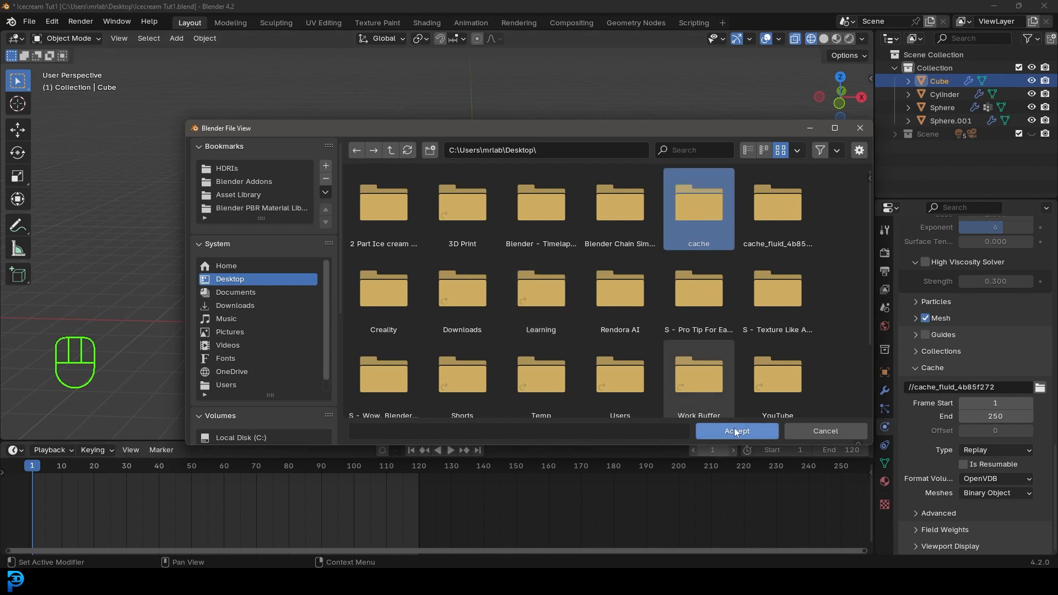
pyautogui.click(736, 431)
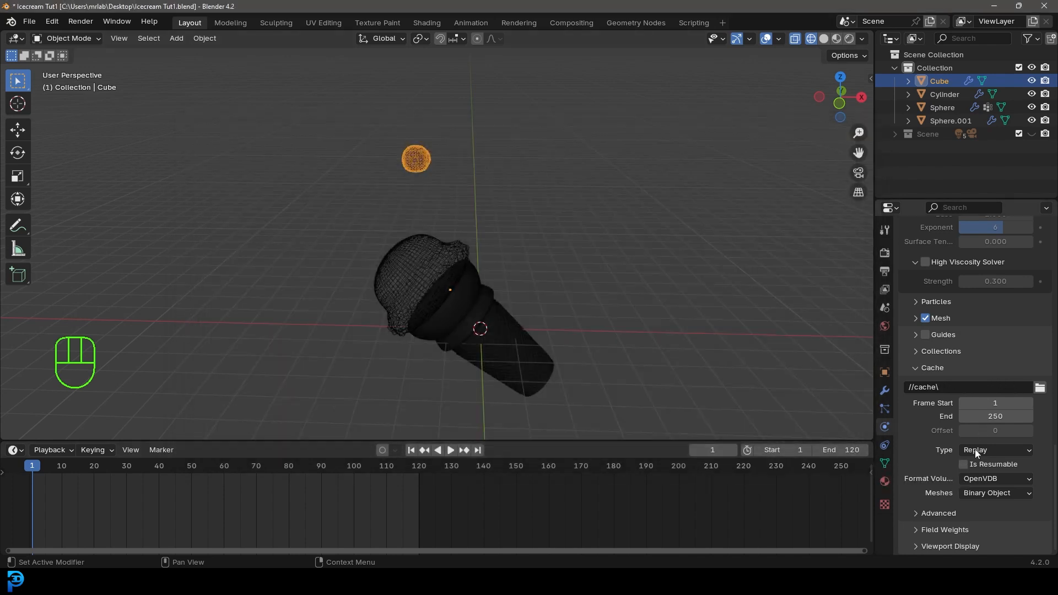
# Set Cache Type to All, tick Is Resumable, and save the blend file.
pyautogui.click(995, 450)
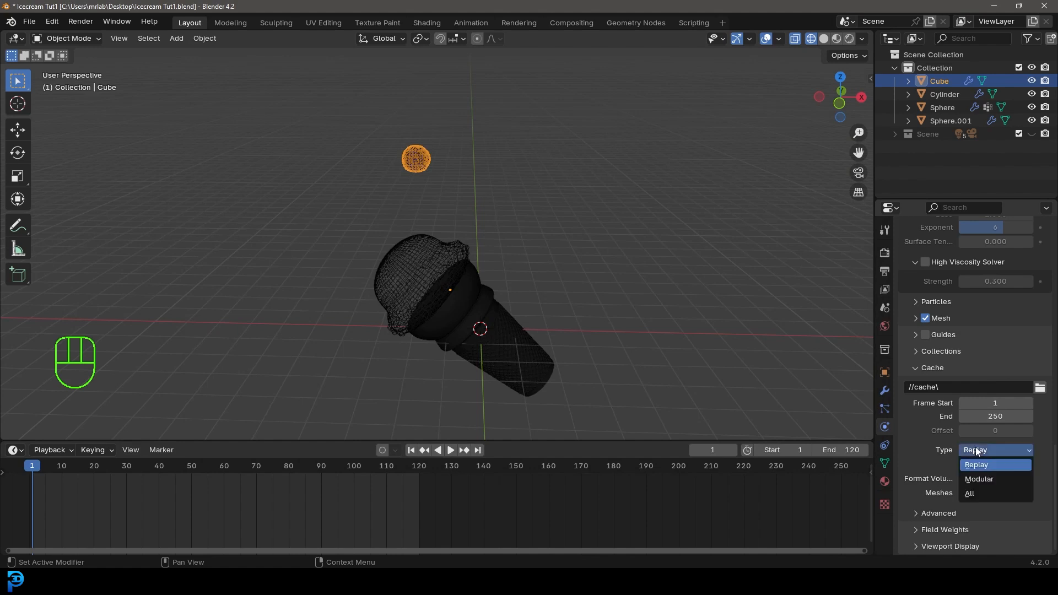
pyautogui.click(968, 493)
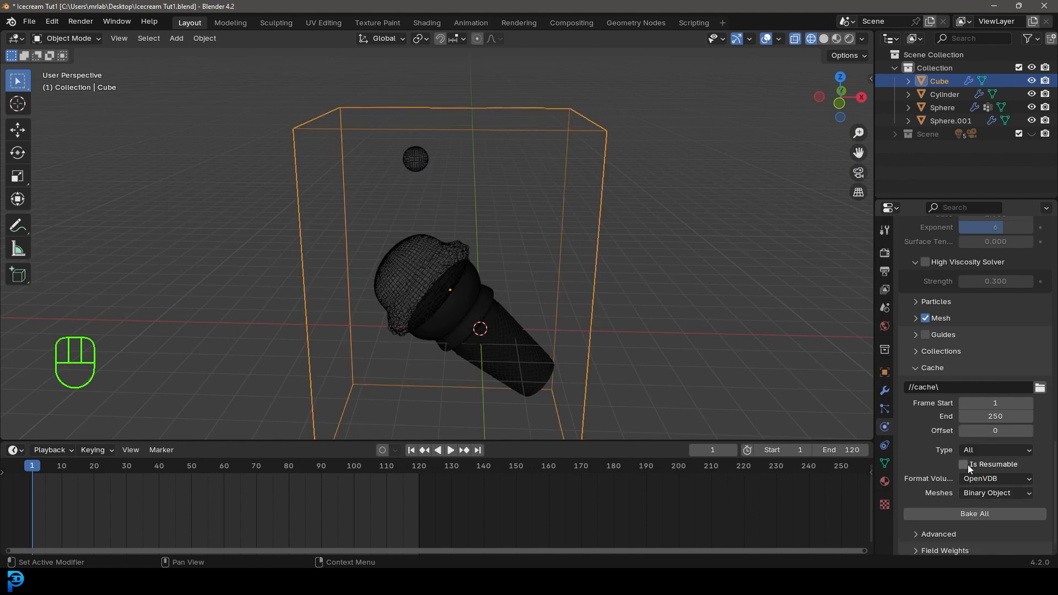
pyautogui.click(964, 464)
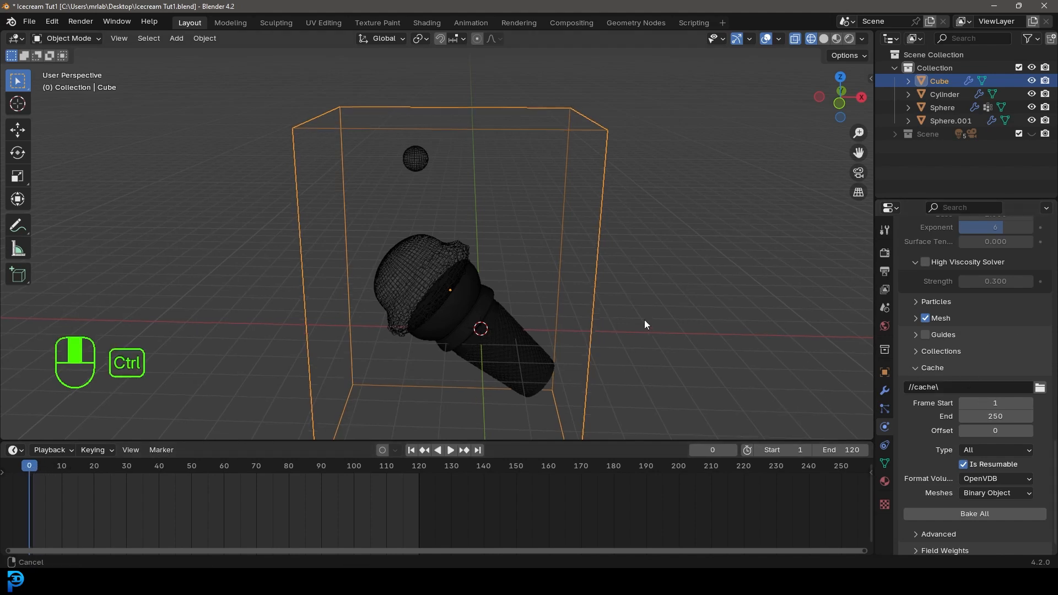
pyautogui.press('ctrl+s')
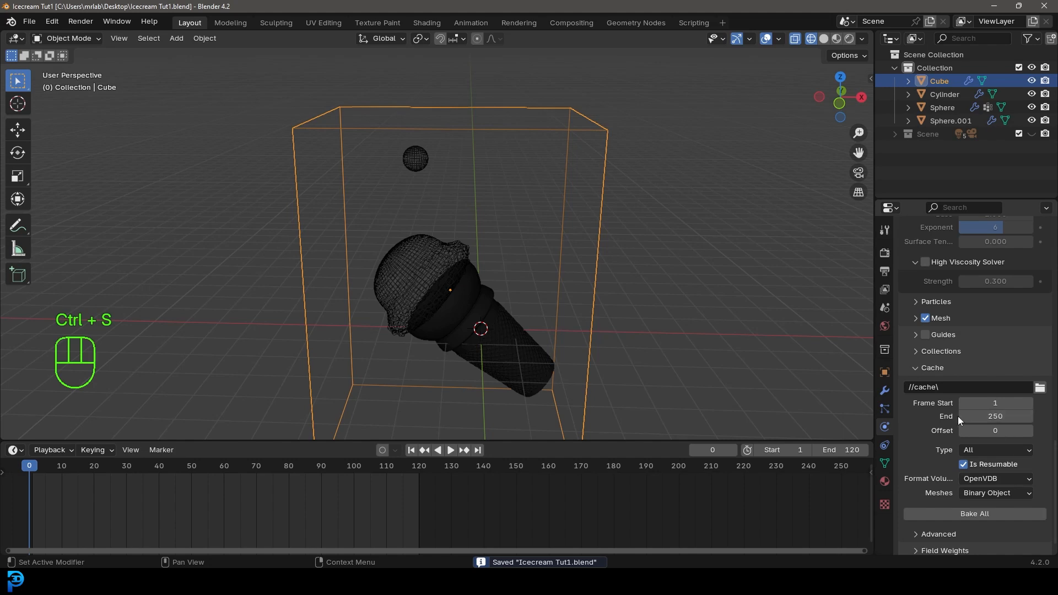
pyautogui.click(994, 417)
pyautogui.write('120')
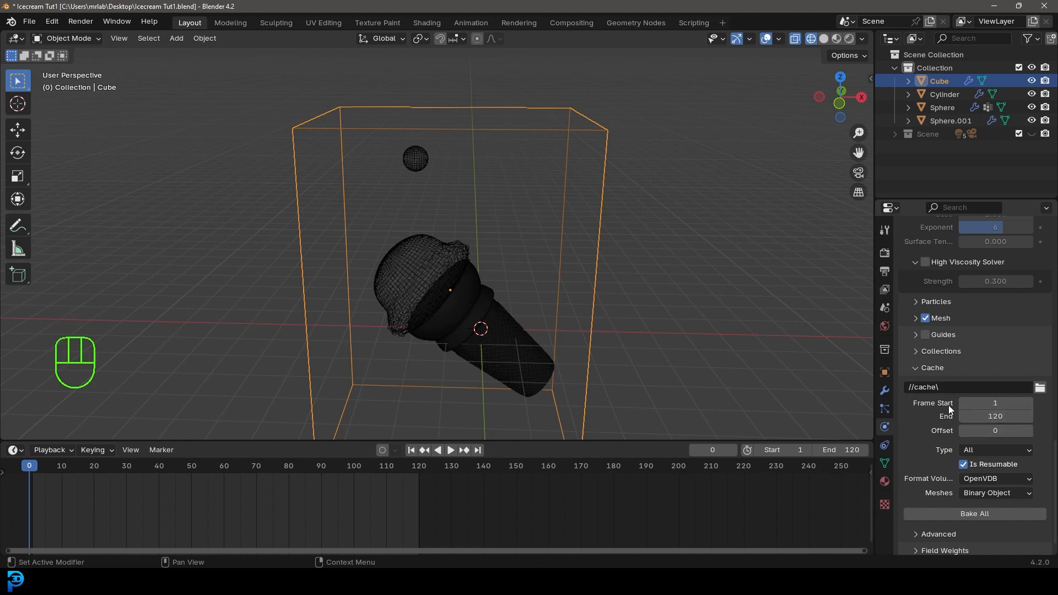
pyautogui.moveTo(974, 513)
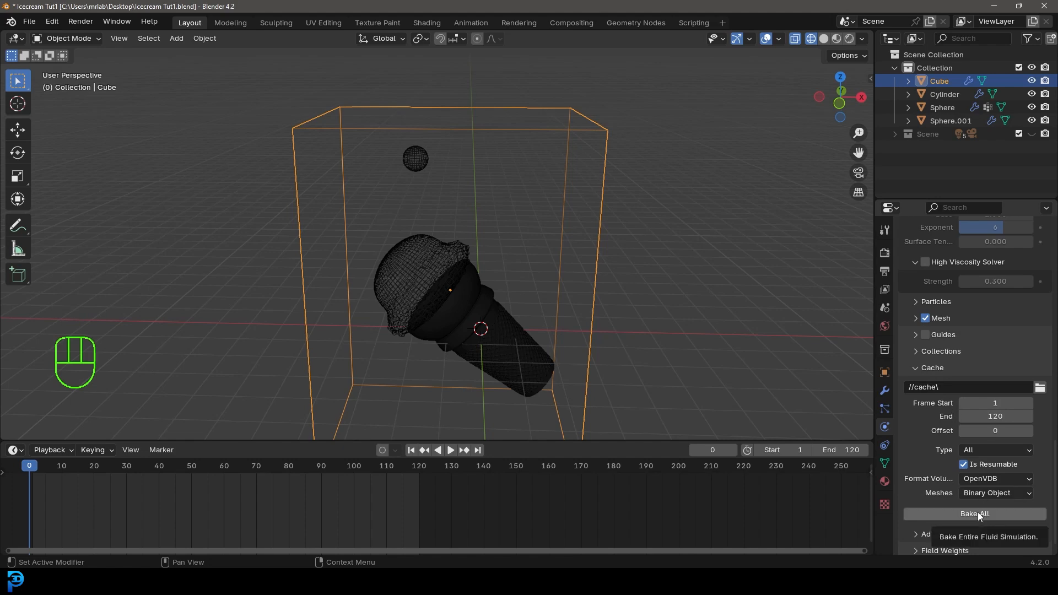
# Bake the liquid simulation to frame 120 and play it back in solid shading.
pyautogui.click(974, 513)
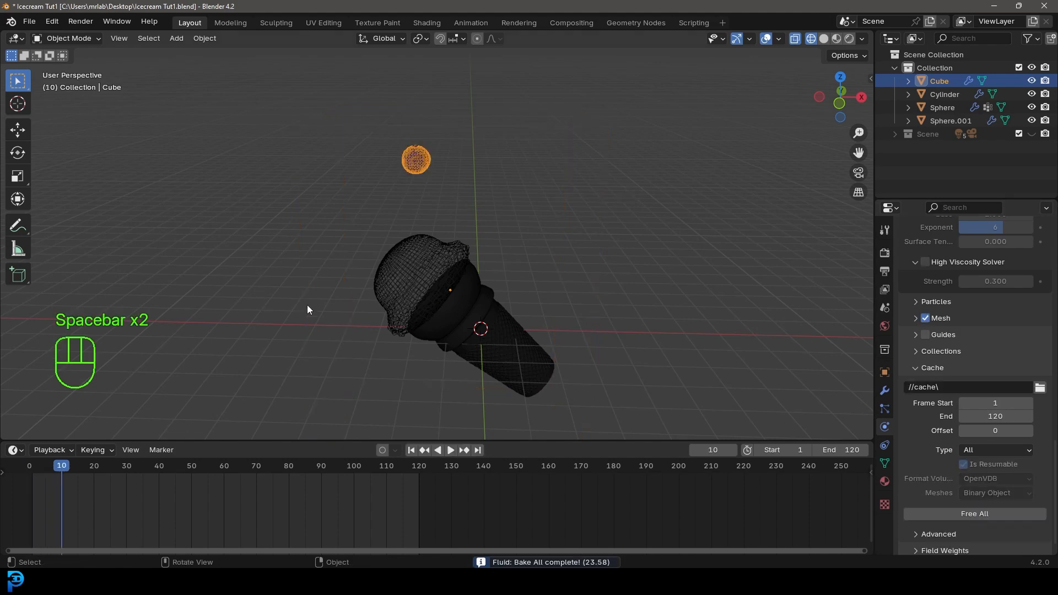
pyautogui.press('space')
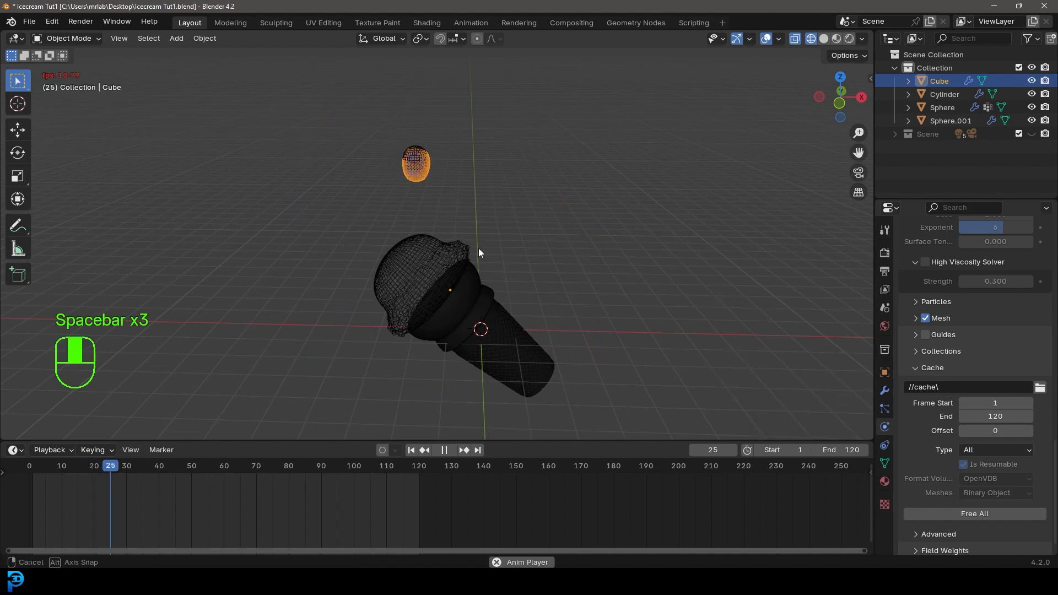
pyautogui.press('space')
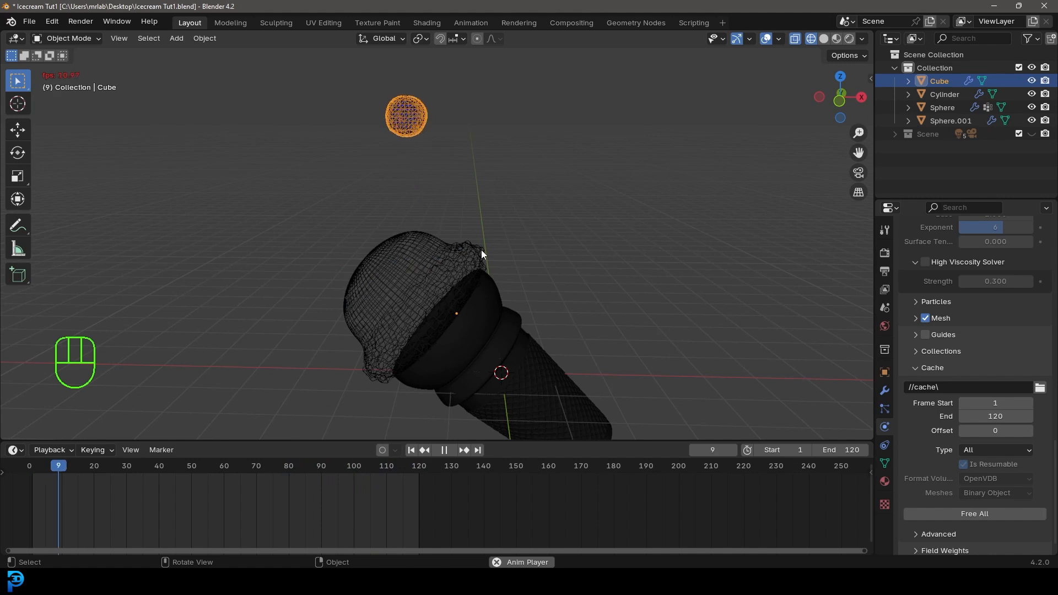
pyautogui.press('space')
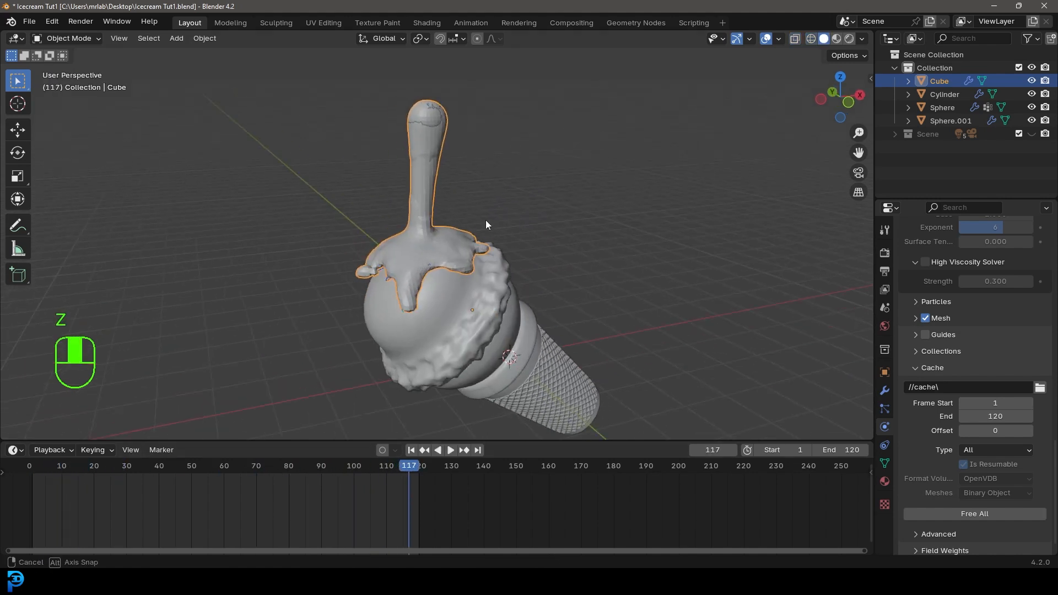
# Apply Shade Smooth to the liquid mesh and orbit around the cone.
pyautogui.rightClick(486, 224)
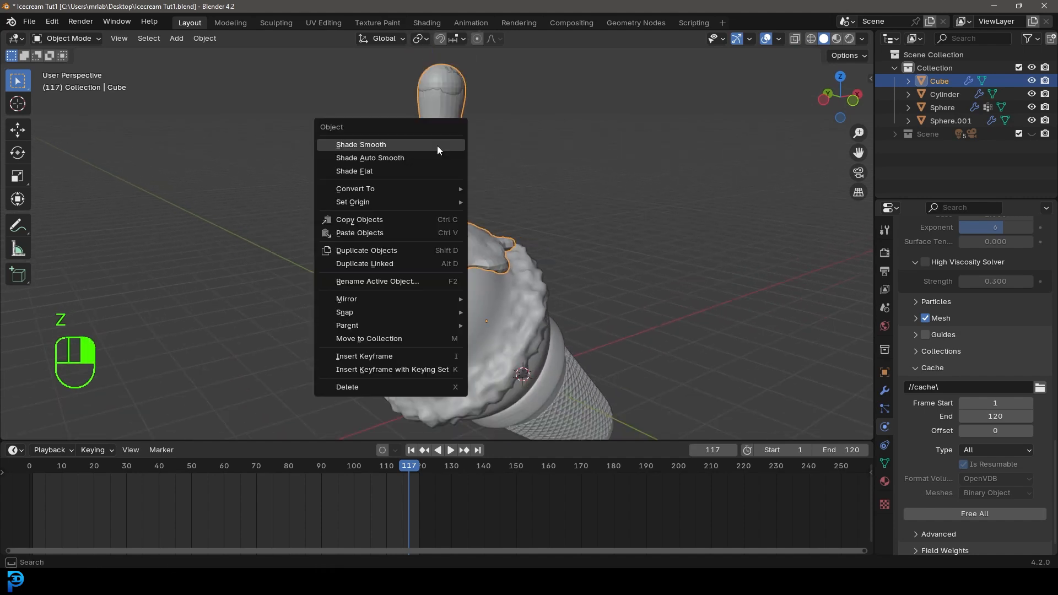
pyautogui.click(360, 144)
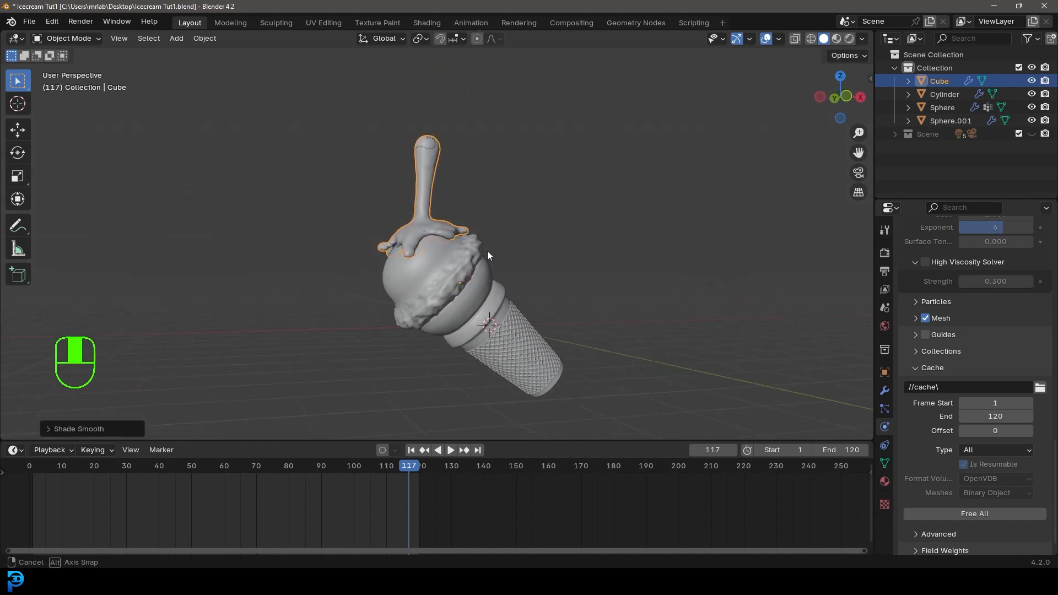
pyautogui.moveTo(489, 255); pyautogui.dragTo(415, 281)
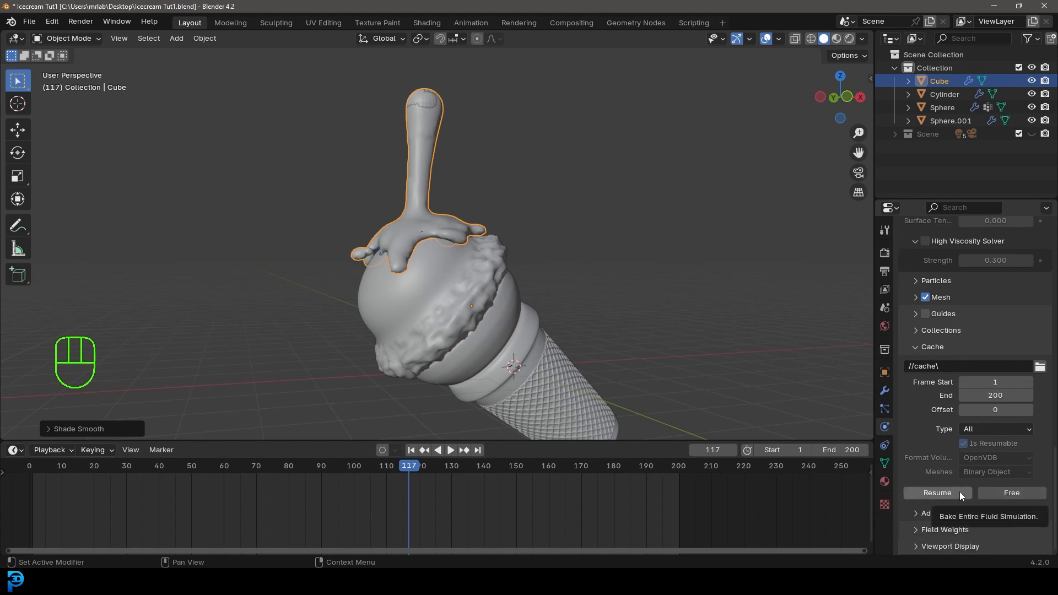
# Resume baking to frame 200, then play back, stop at frame 163, and view through the camera.
pyautogui.click(937, 492)
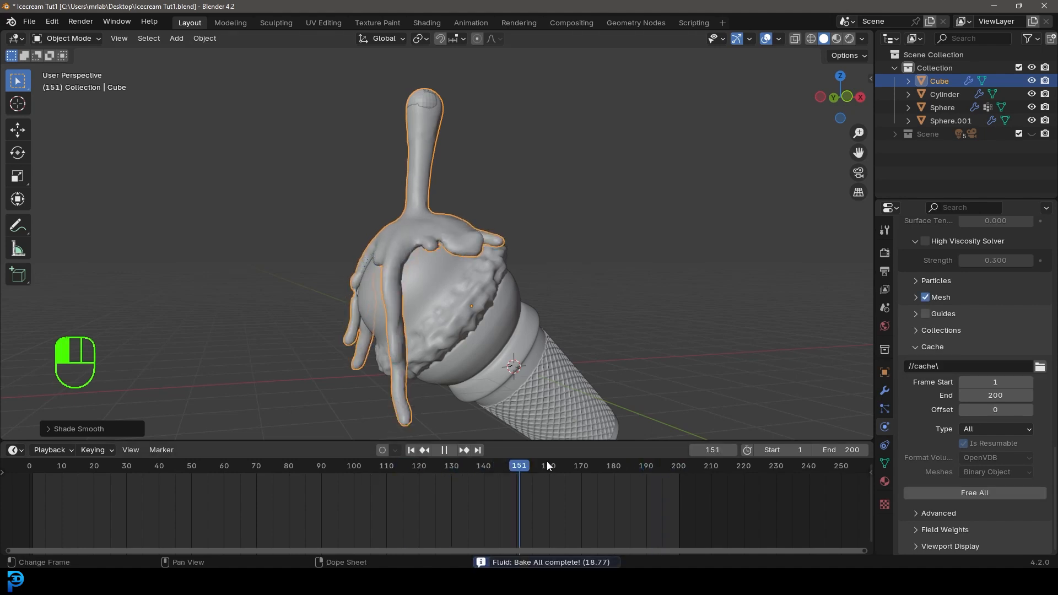
pyautogui.click(450, 450)
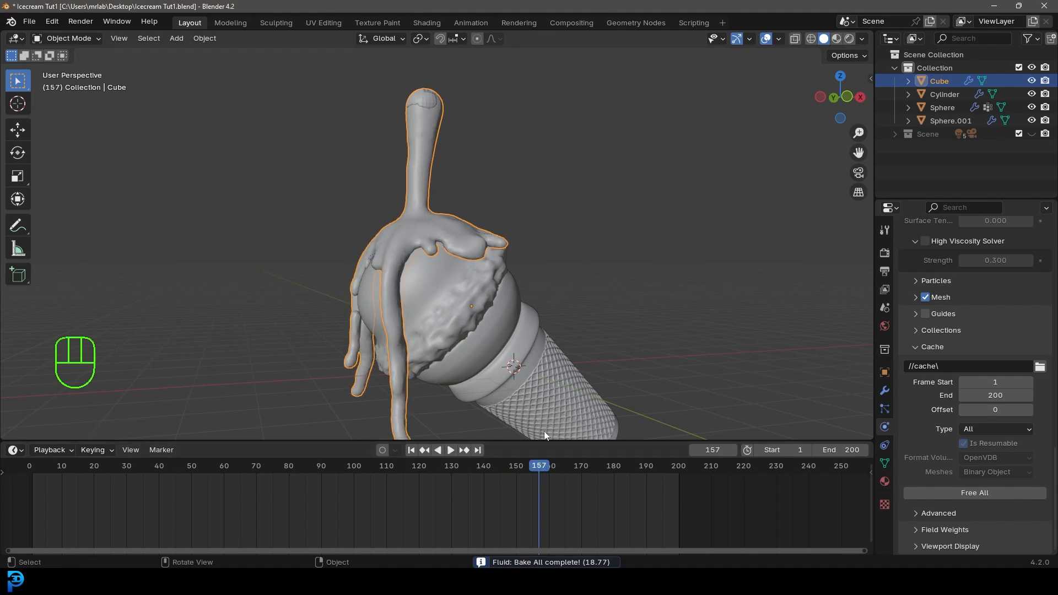
pyautogui.press('space')
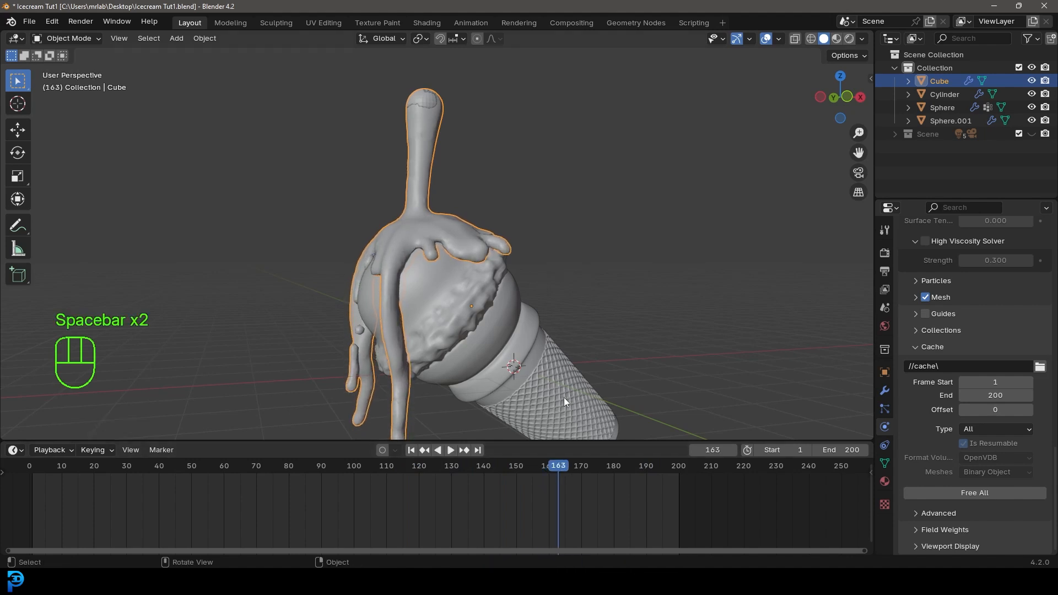
pyautogui.press('KP_0')
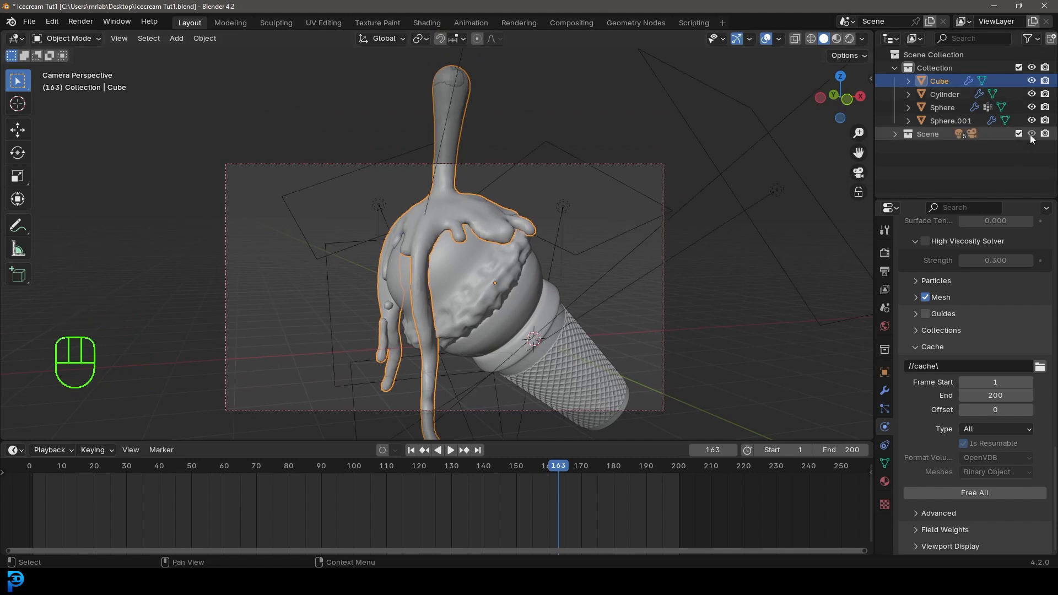
# Save, then switch the Shading workspace viewport to Rendered shading.
pyautogui.press('ctrl+s')
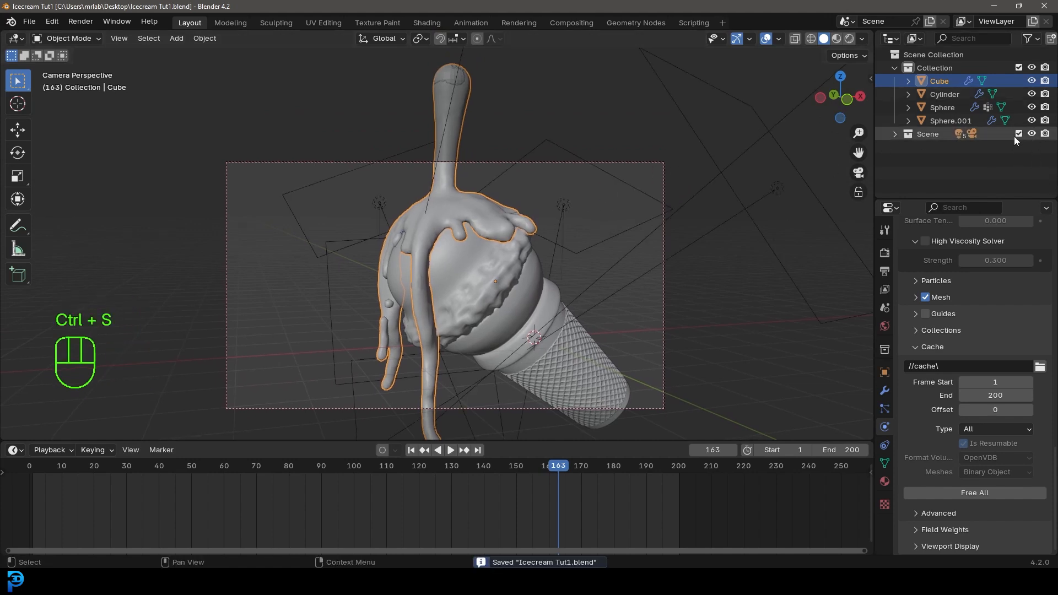
pyautogui.click(426, 23)
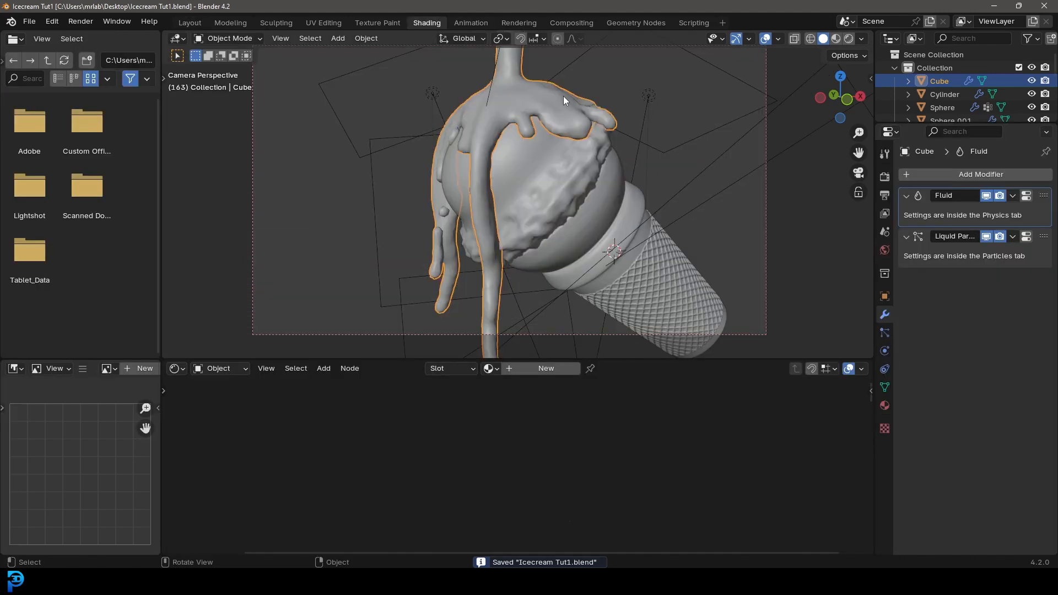
pyautogui.press('z')
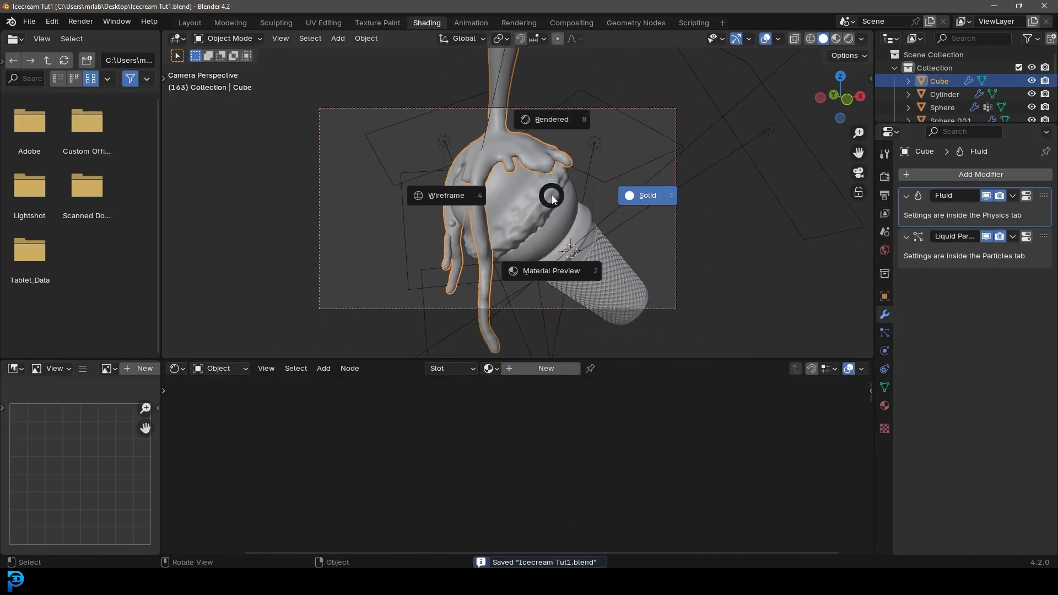
pyautogui.click(550, 120)
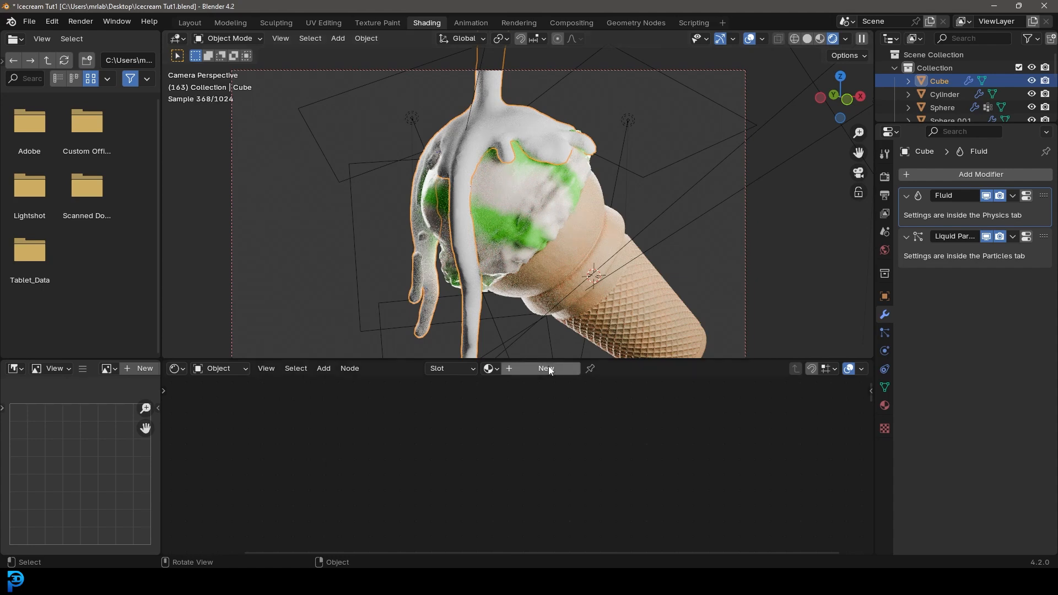
# Create material 'ooze' with Roughness 0.122 and a bright green Base Color.
pyautogui.click(546, 369)
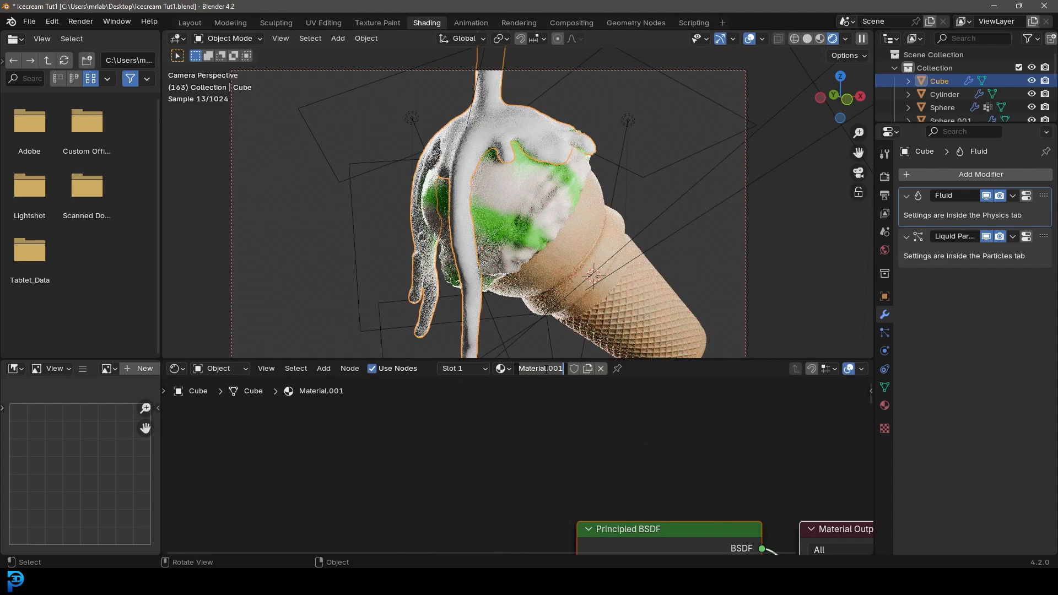
pyautogui.write('ooze')
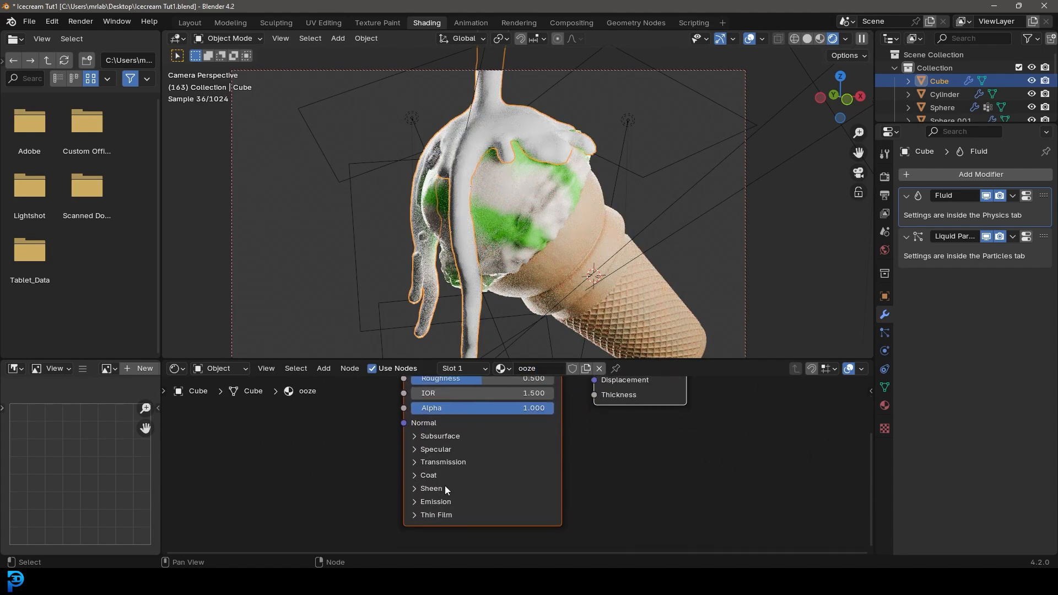
pyautogui.click(443, 461)
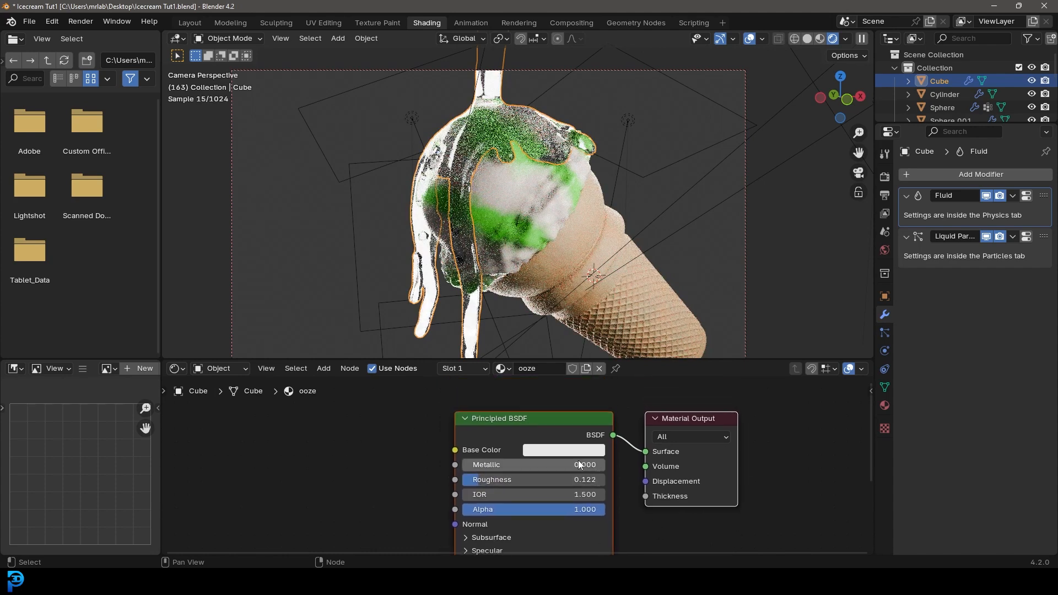
pyautogui.click(562, 450)
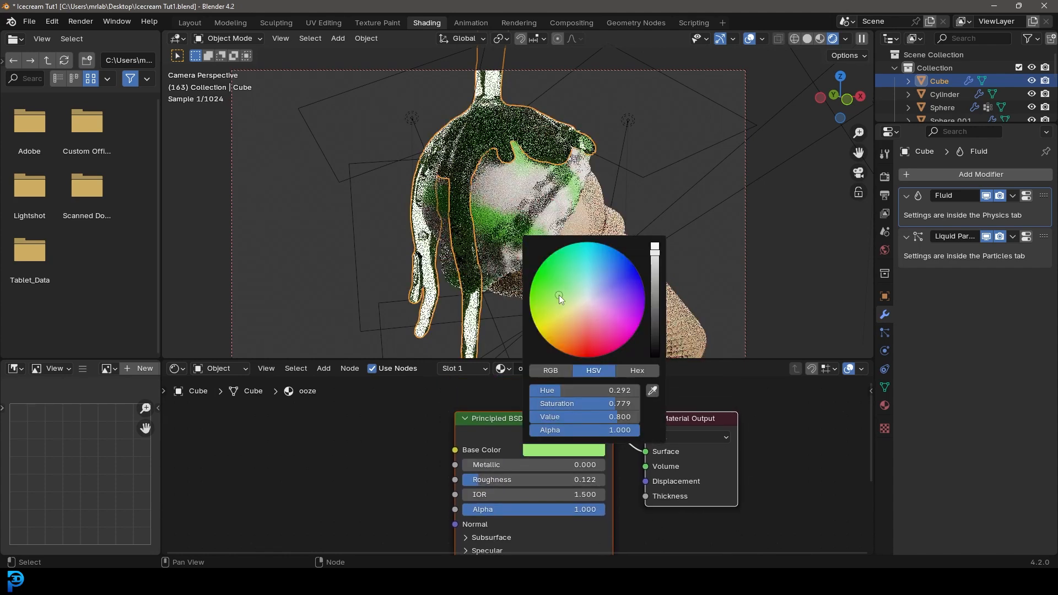
pyautogui.moveTo(559, 298); pyautogui.dragTo(543, 291)
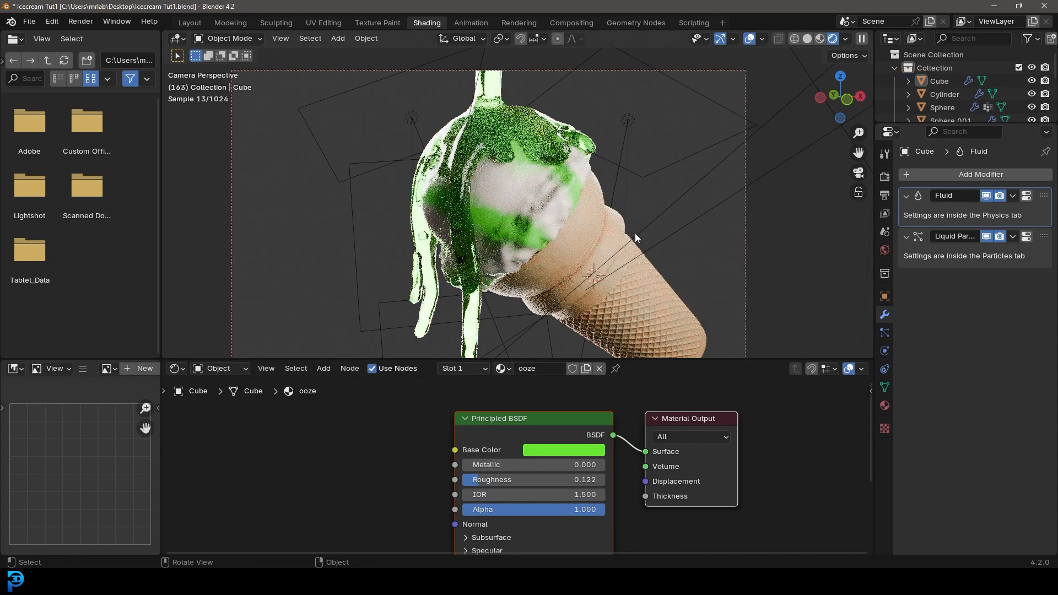
pyautogui.moveTo(355, 235)
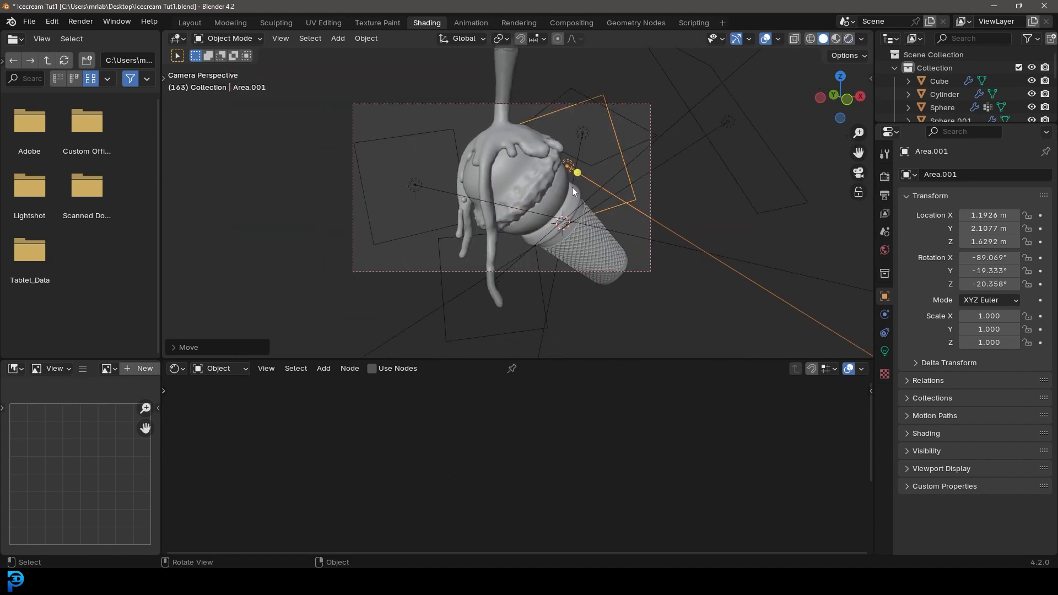
# Save the Icecream Tut1 file with Area.001 moved closer to the cone.
pyautogui.press('ctrl+s')
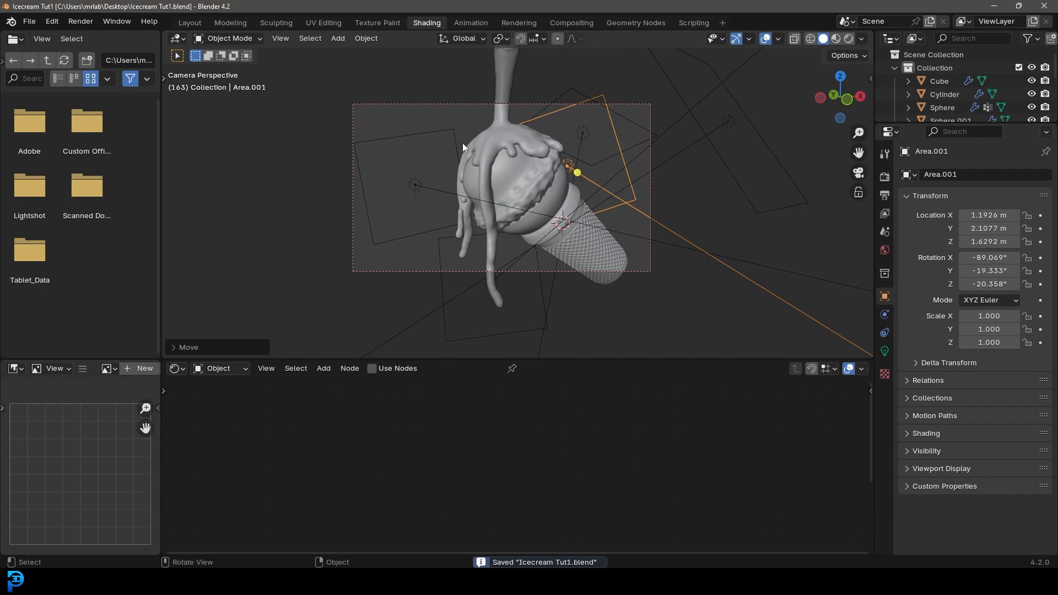
pyautogui.click(78, 21)
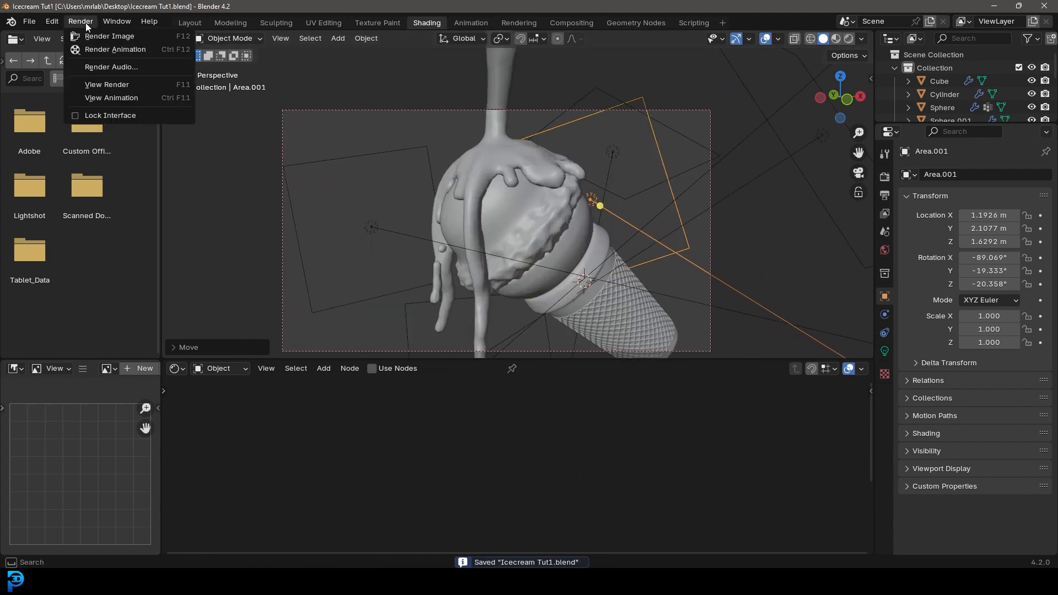
# Render frame 163 as a still image and inspect the result.
pyautogui.click(110, 35)
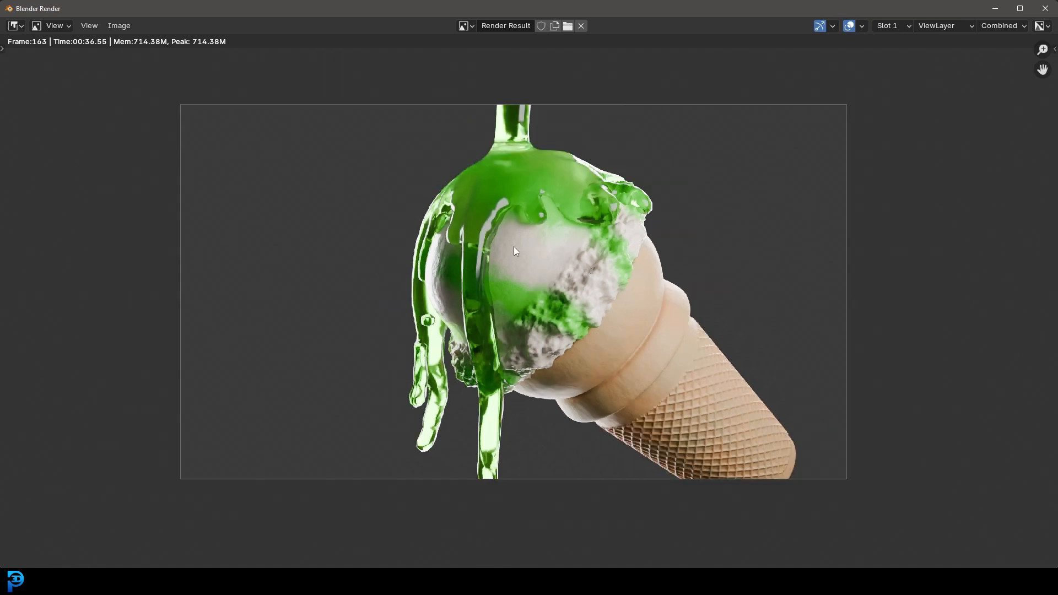
pyautogui.scroll(-3)
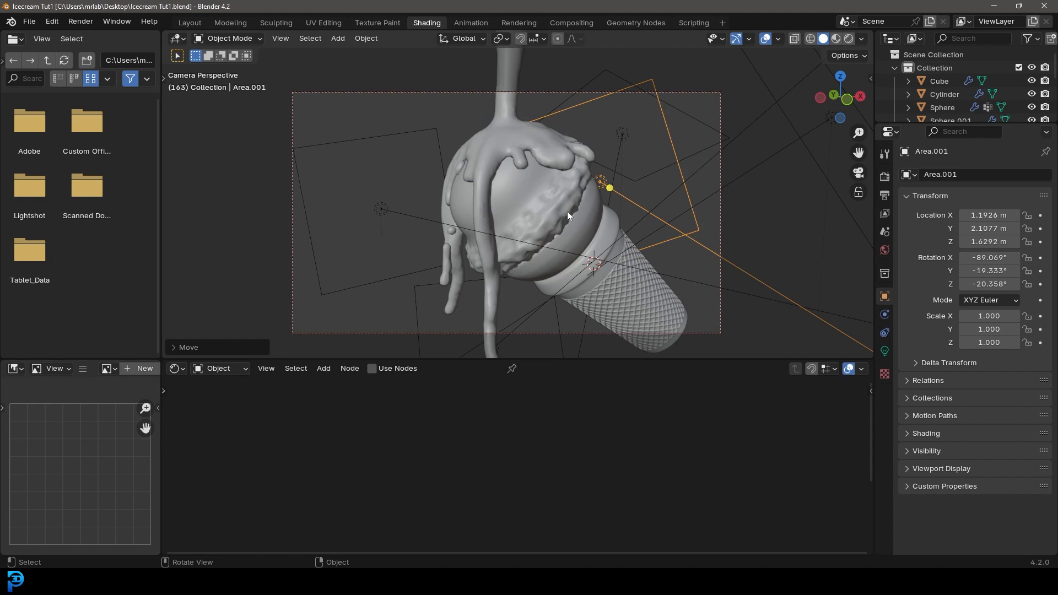
pyautogui.moveTo(884, 195)
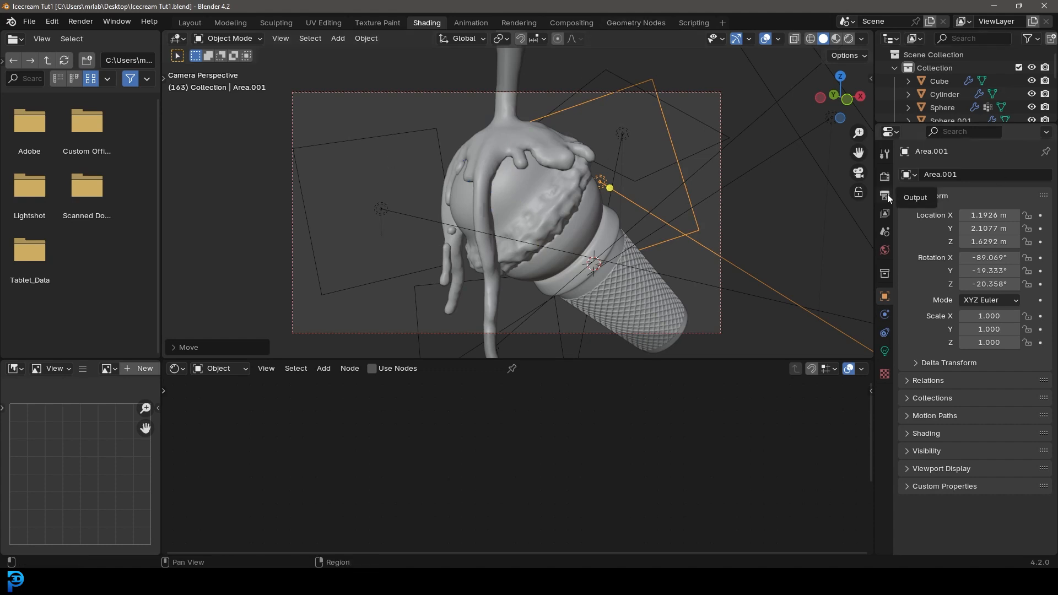
# Set output path to Desktop, File Format FFmpeg Video, Container MPEG-4.
pyautogui.click(884, 194)
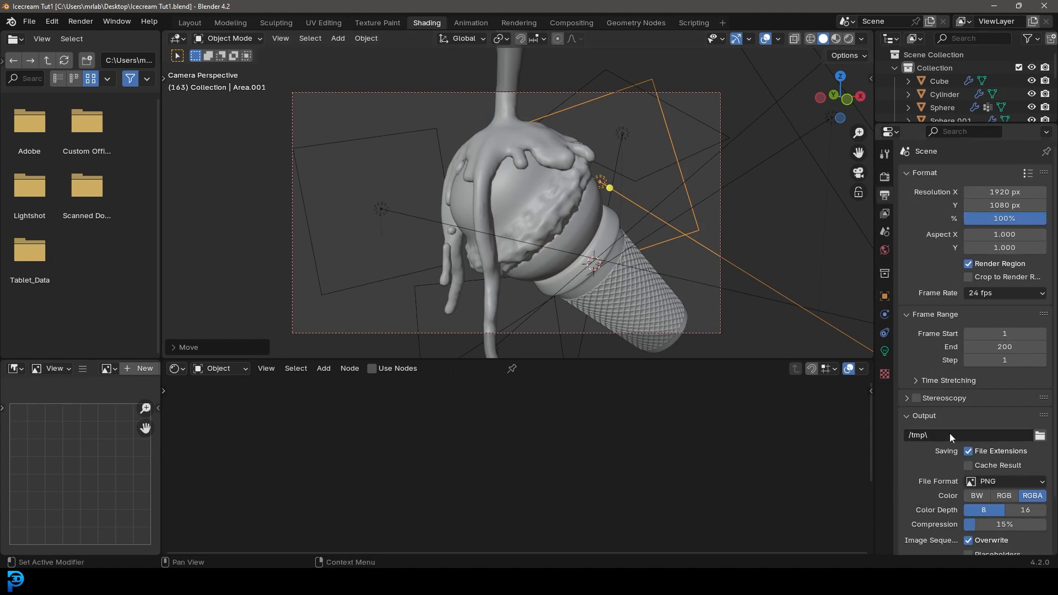
pyautogui.click(1040, 435)
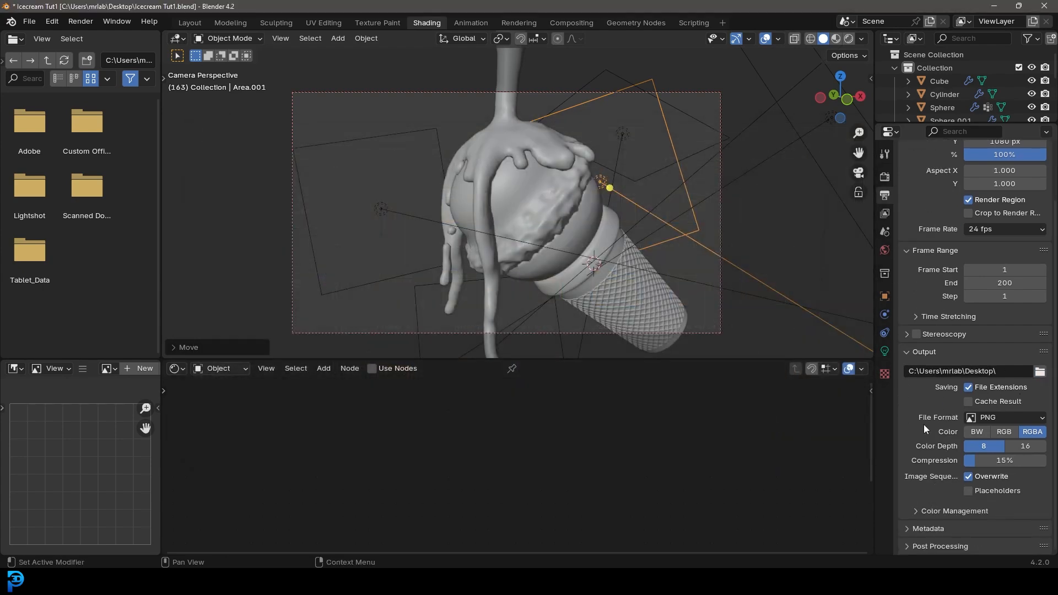
pyautogui.moveTo(1005, 417)
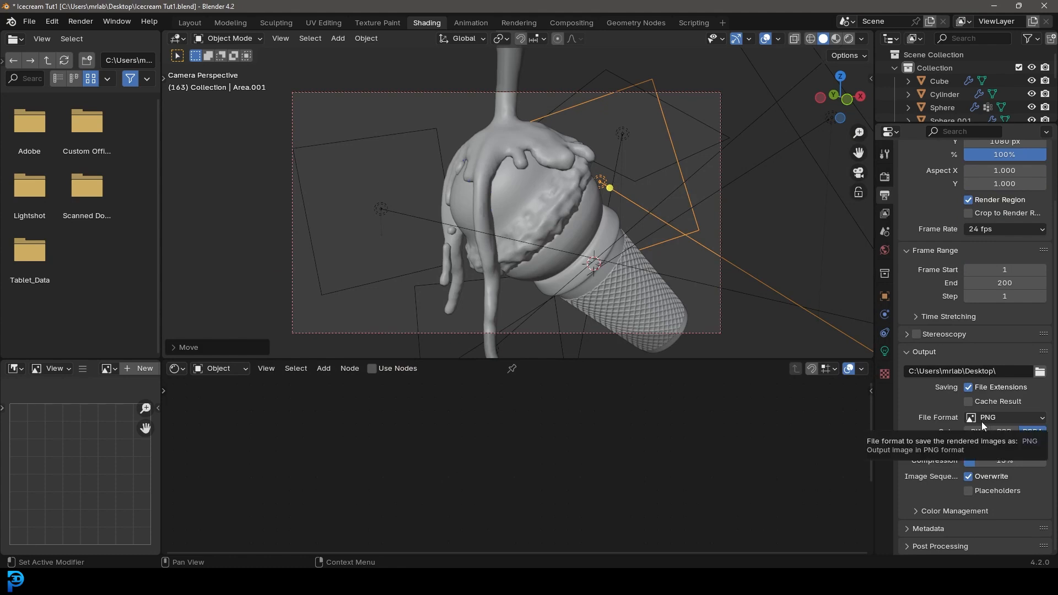
pyautogui.click(1004, 417)
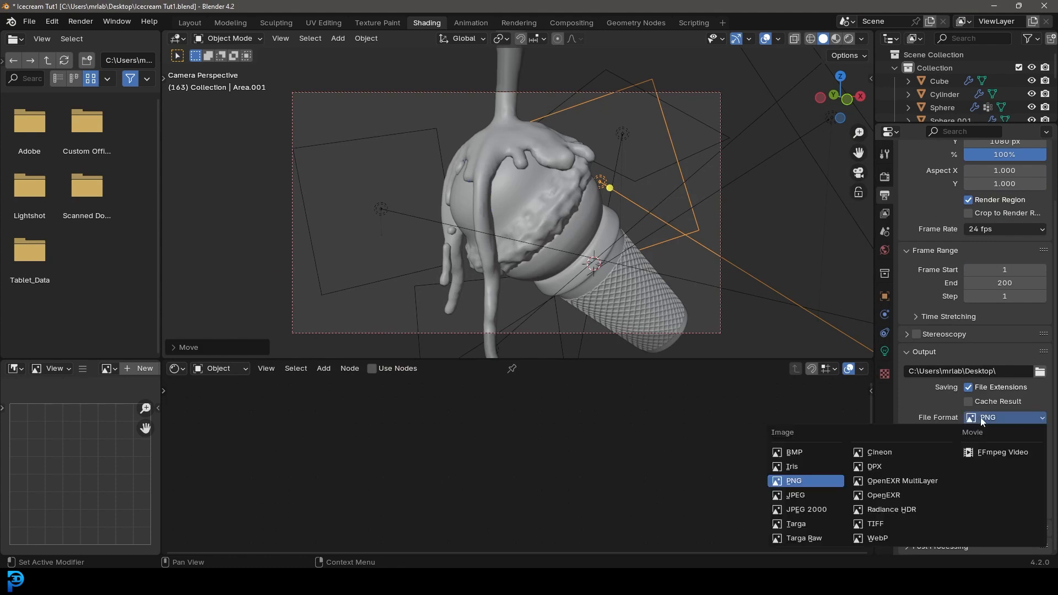
pyautogui.click(1001, 451)
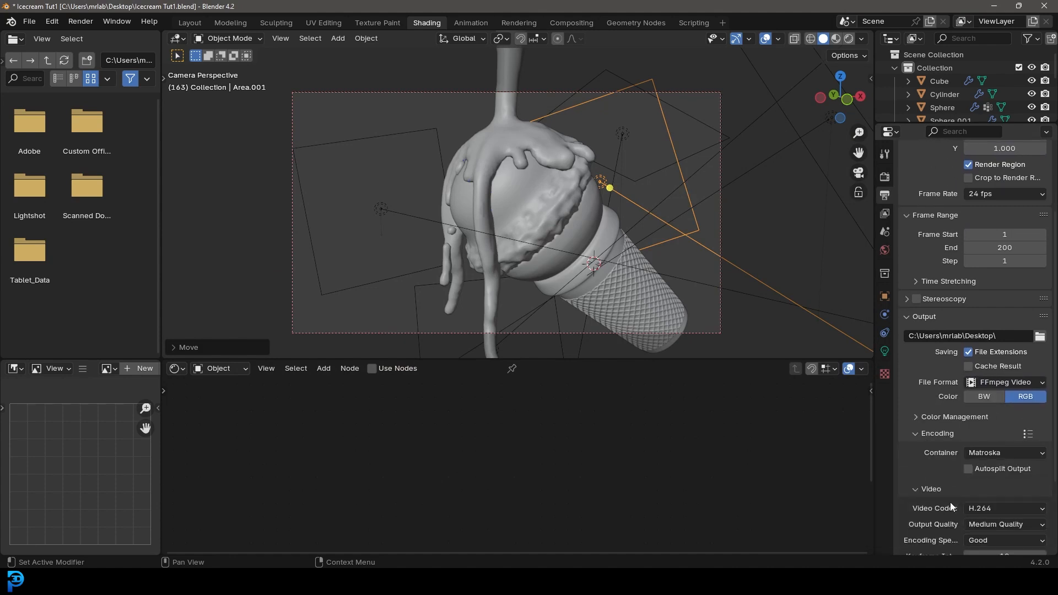
pyautogui.click(1004, 451)
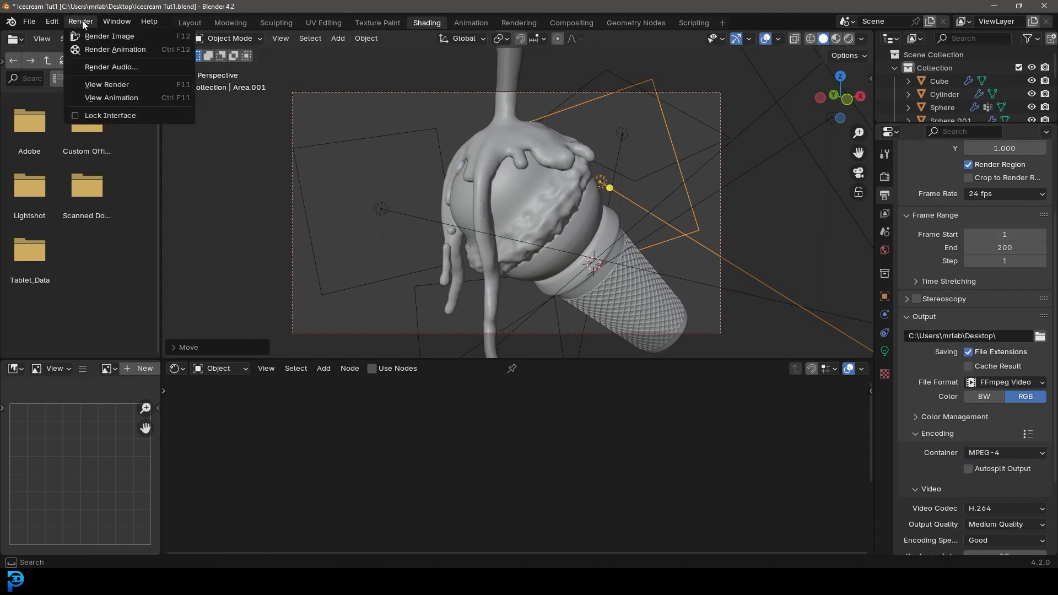
pyautogui.moveTo(114, 49)
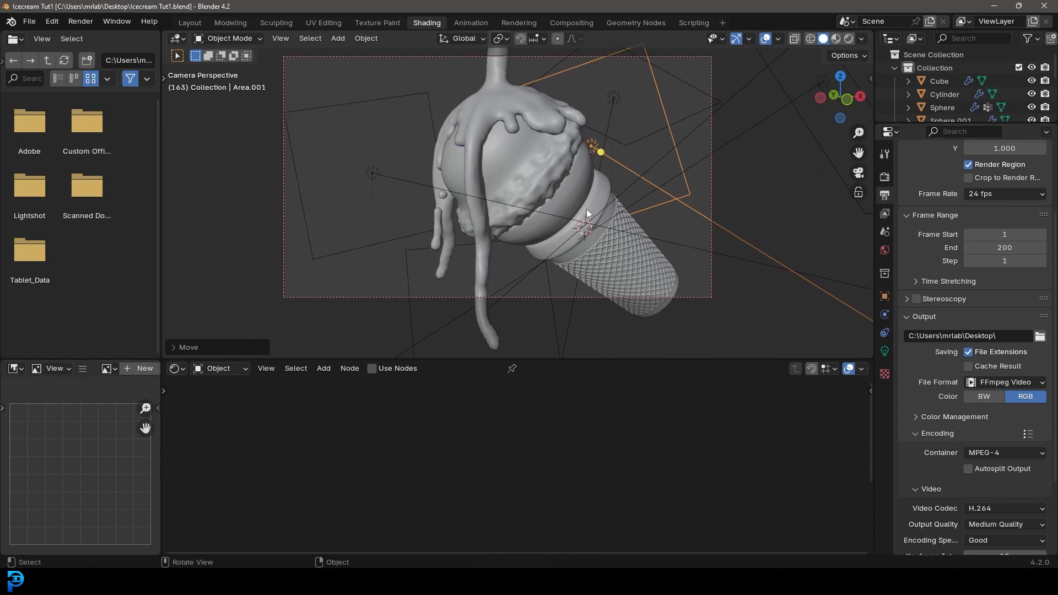
pyautogui.moveTo(531, 147)
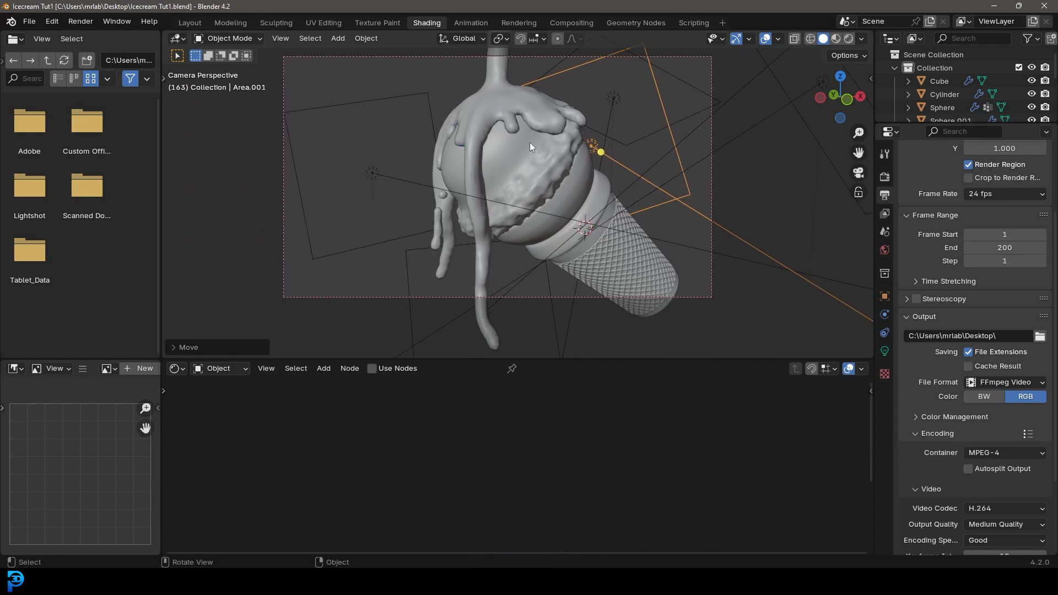